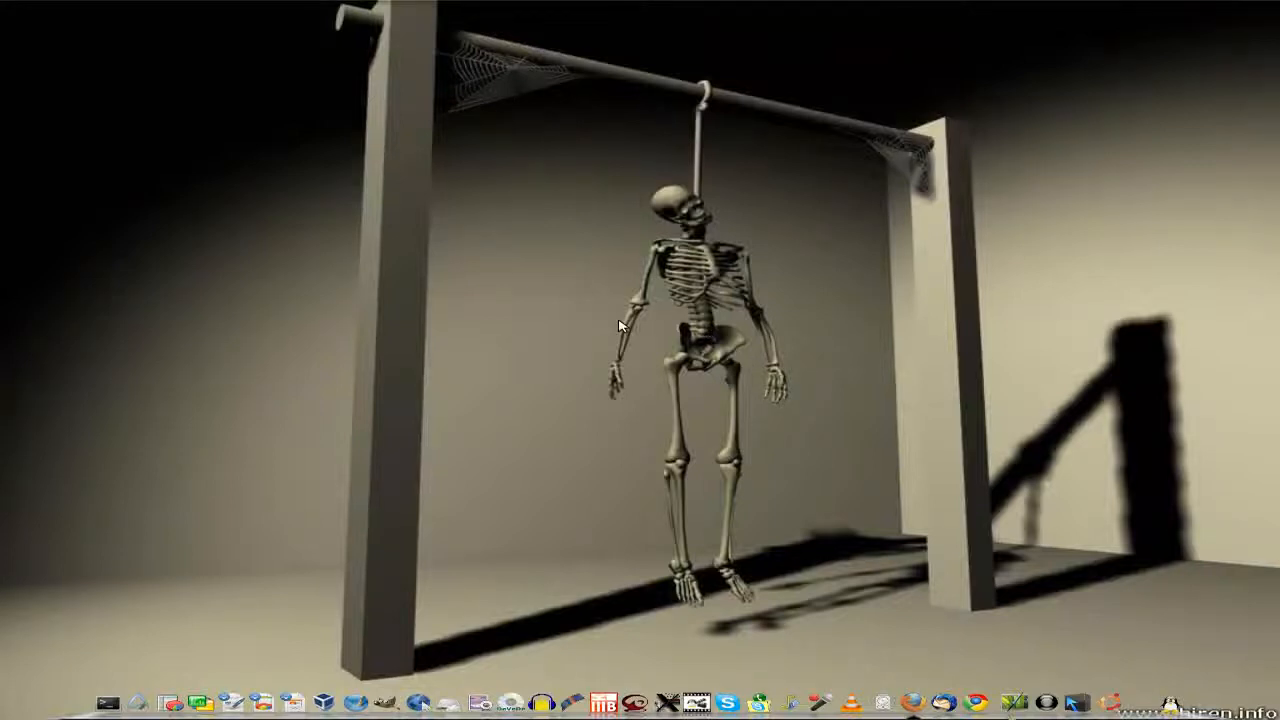
pyautogui.moveTo(597, 370)
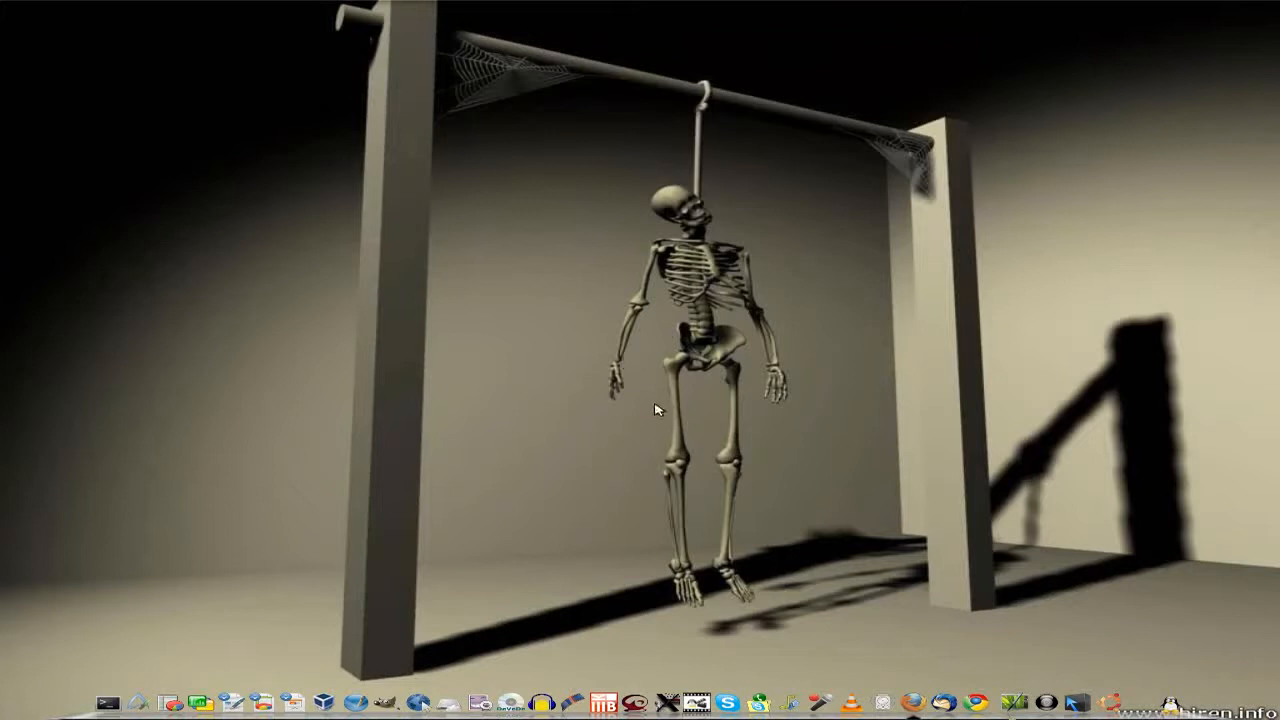
pyautogui.moveTo(685, 360)
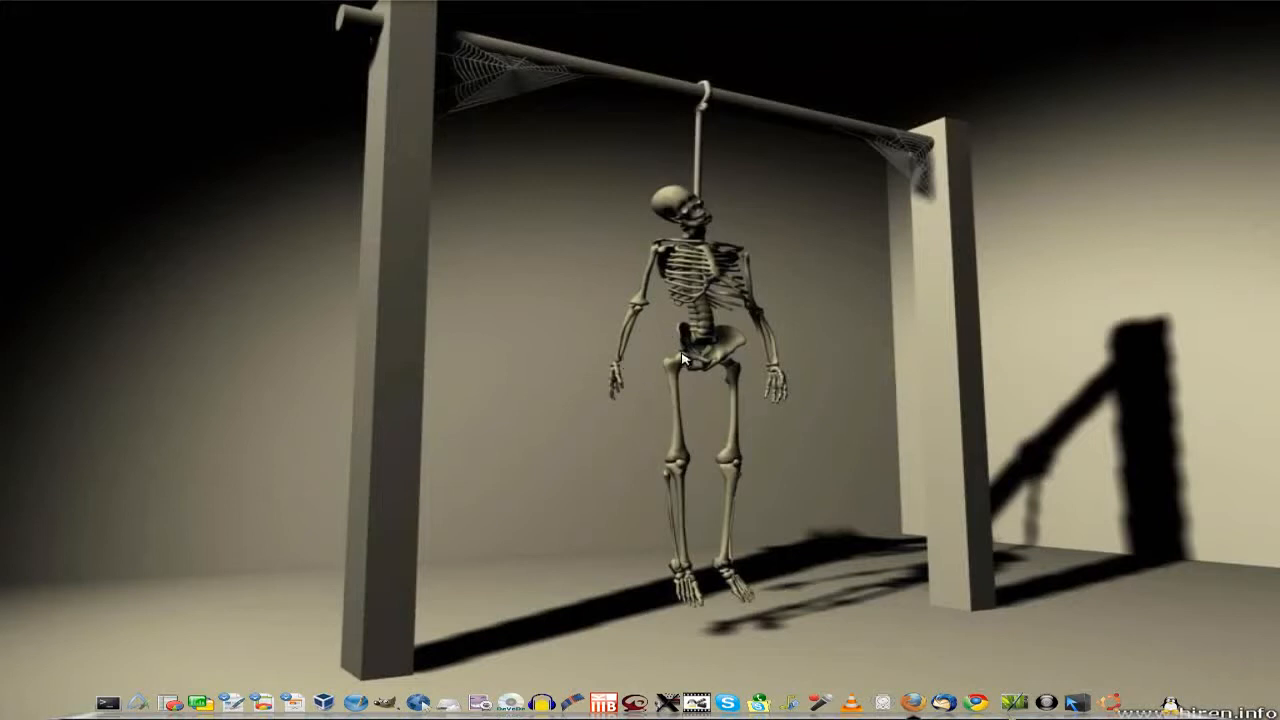
pyautogui.moveTo(590, 344)
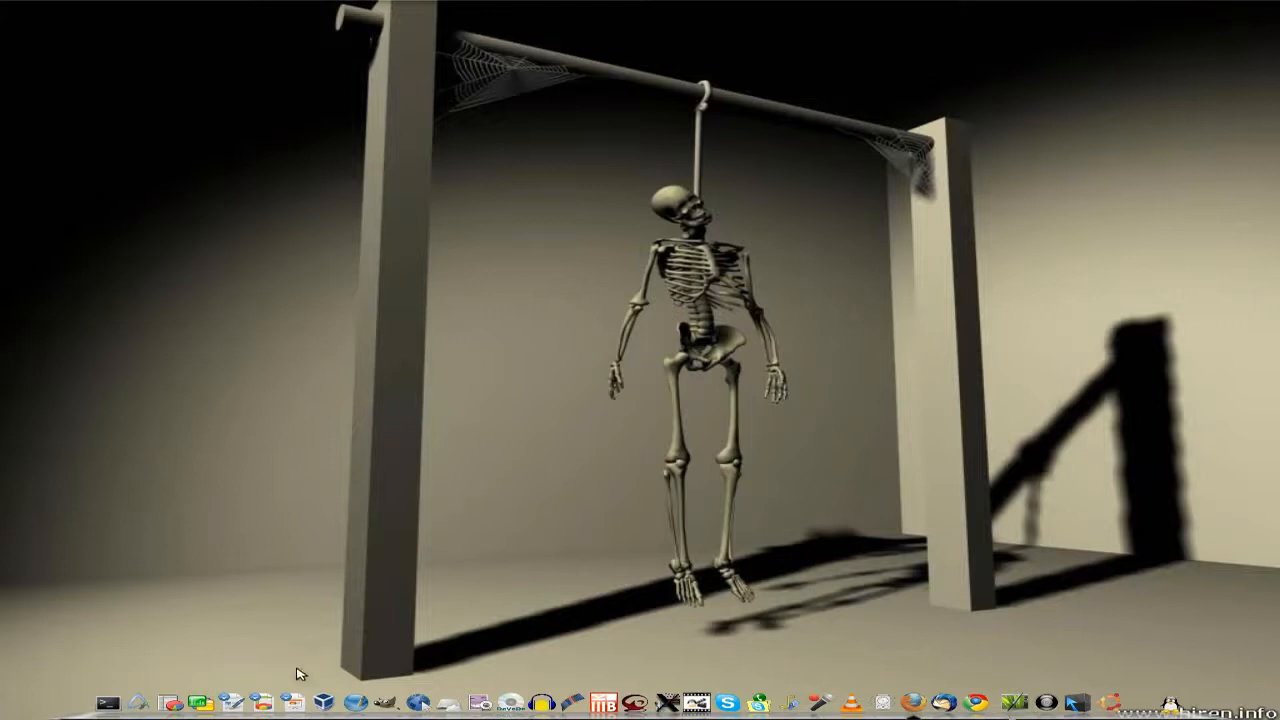
# - Create an empty Impress presentation and give slide one the Title, Clip Art, Text layout
pyautogui.click(300, 700)
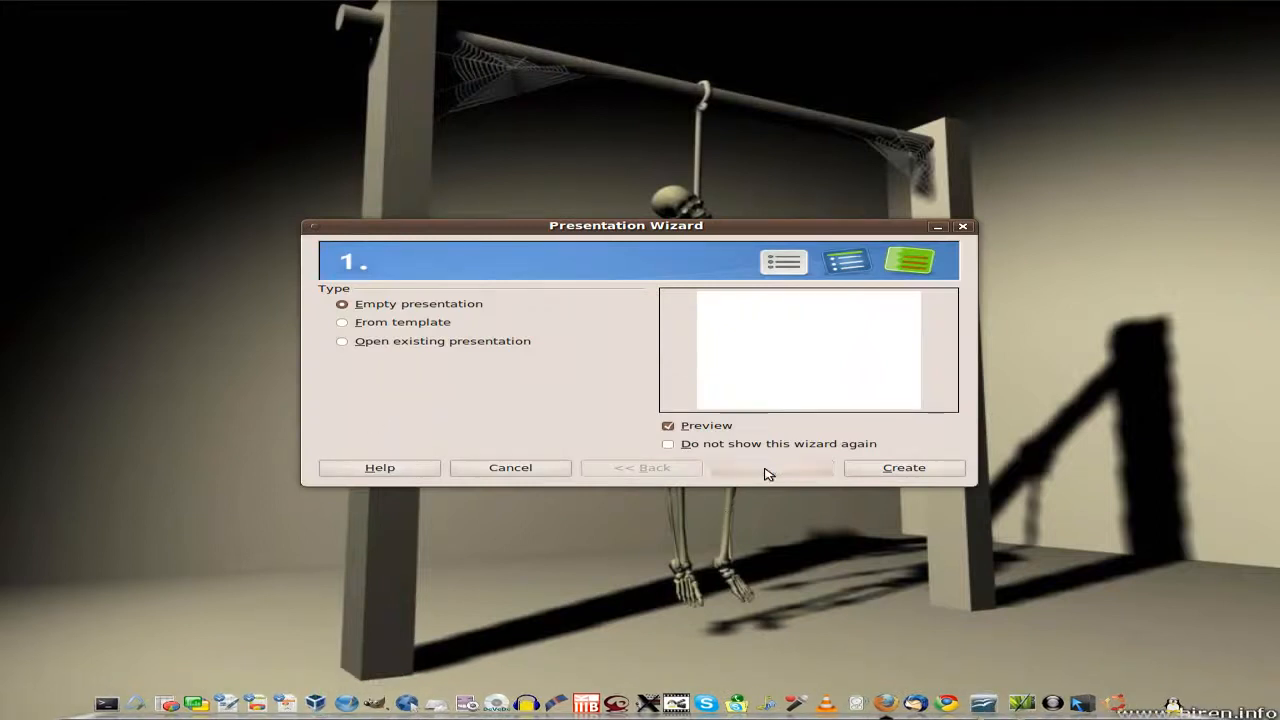
pyautogui.click(771, 467)
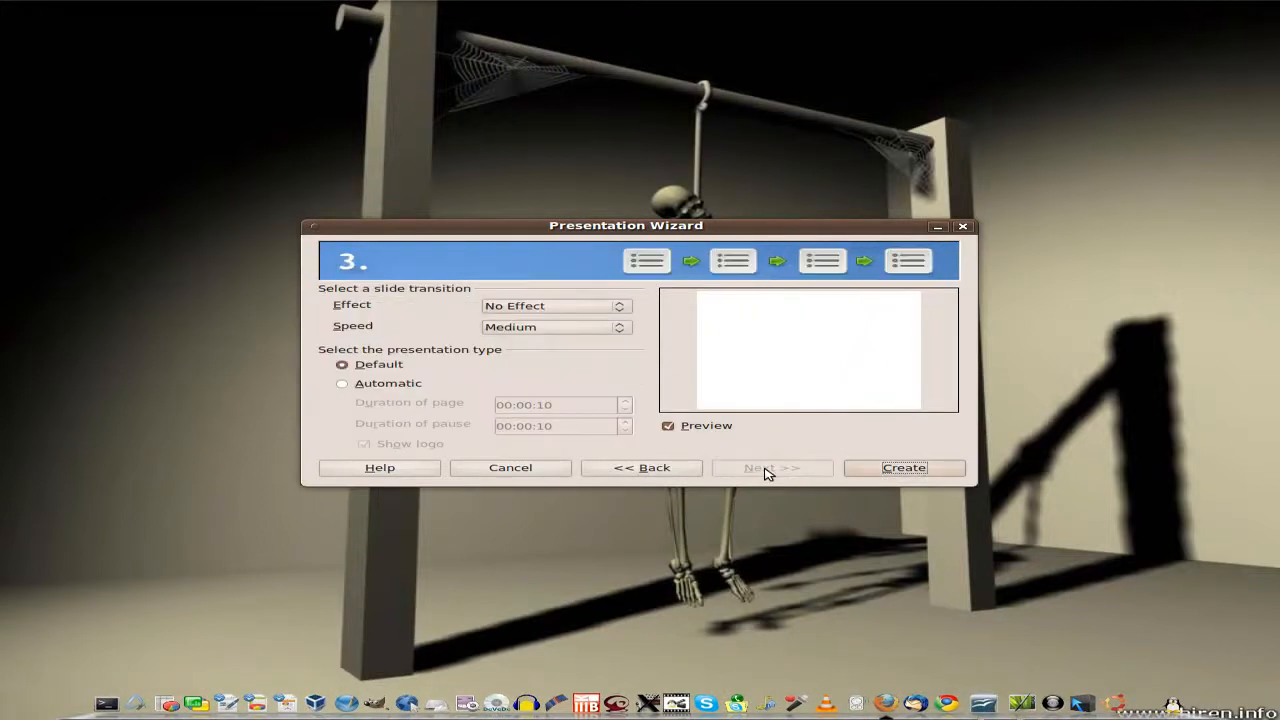
pyautogui.click(903, 467)
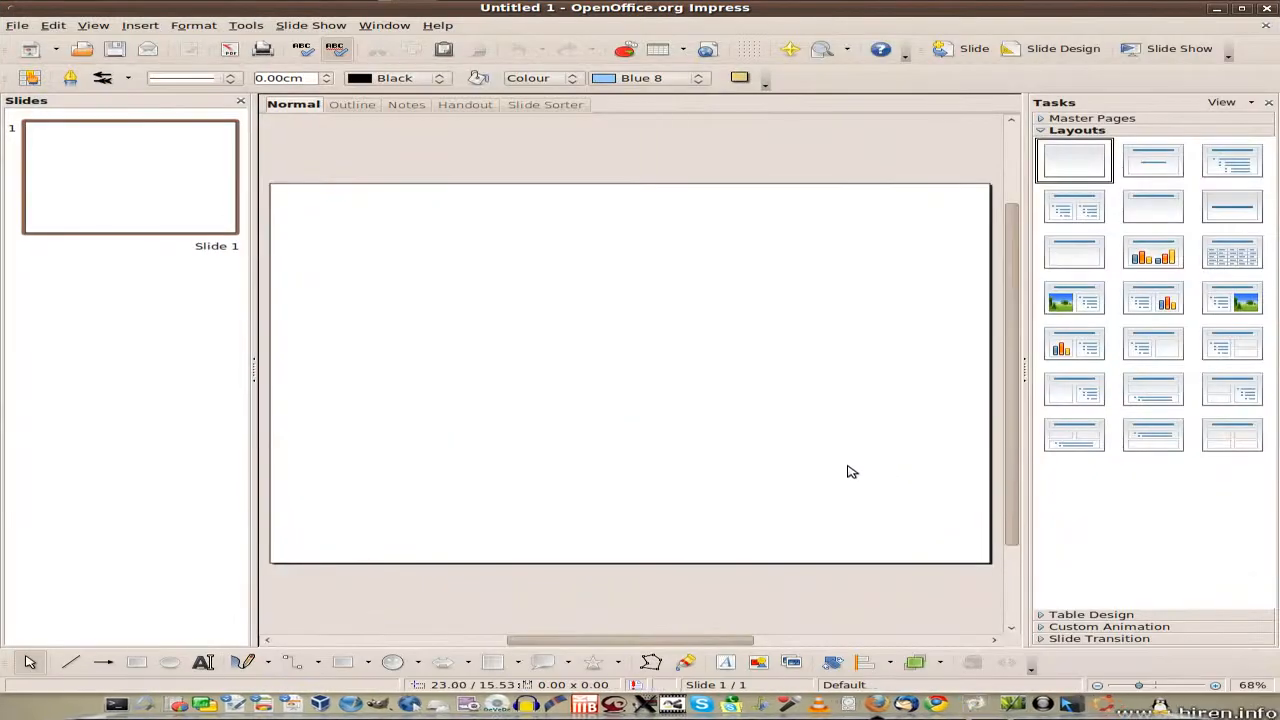
pyautogui.click(1073, 298)
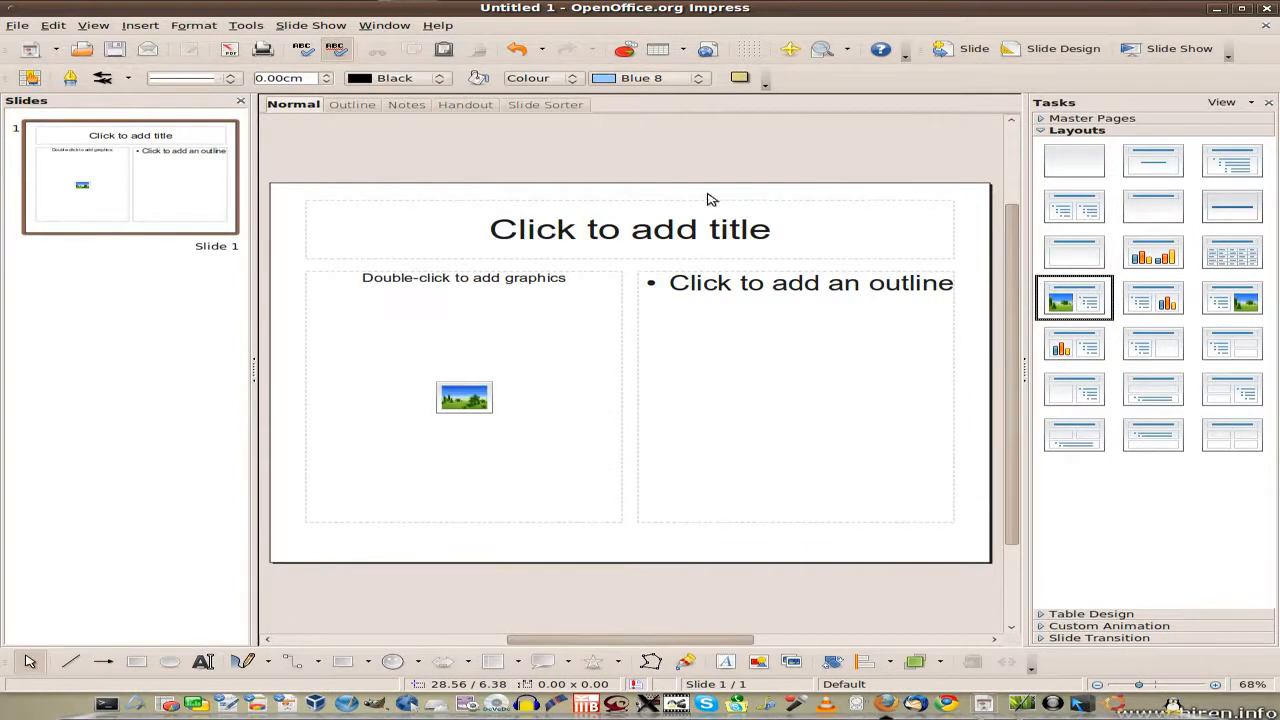
pyautogui.moveTo(640, 311)
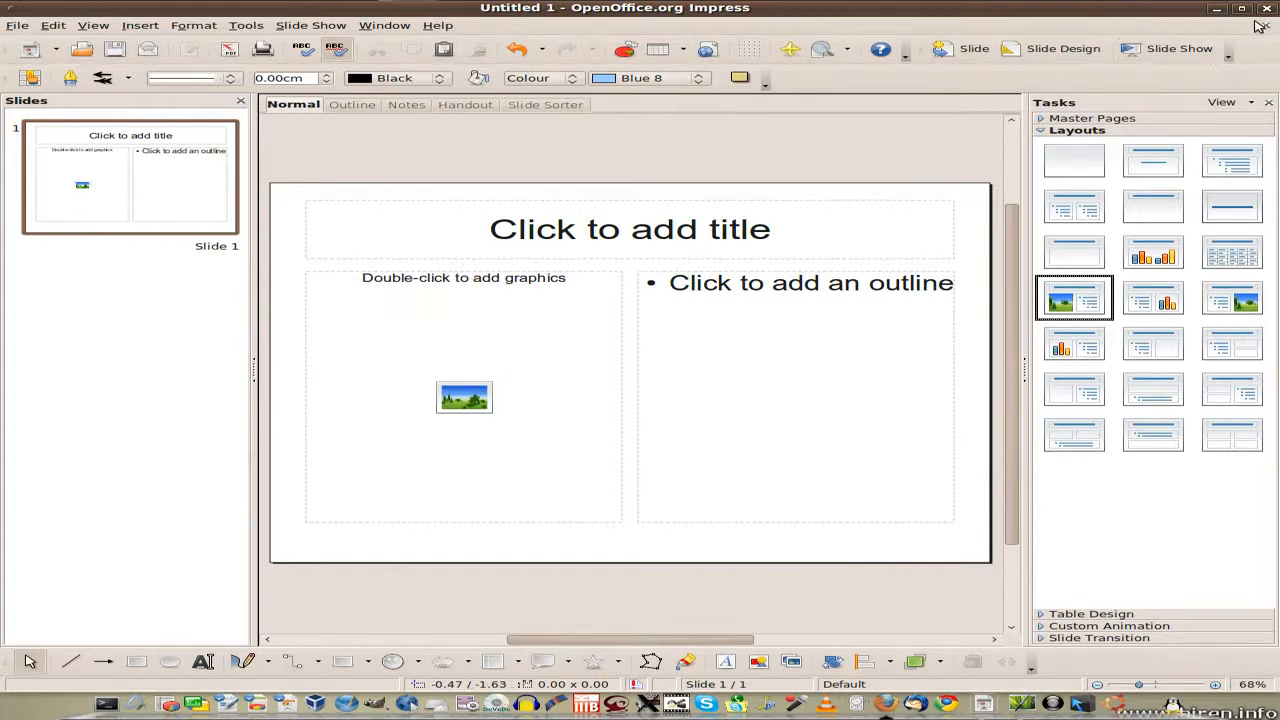
# - Close Impress, launch KPresenter and browse its Screen Presentations templates before closing it
pyautogui.click(1268, 8)
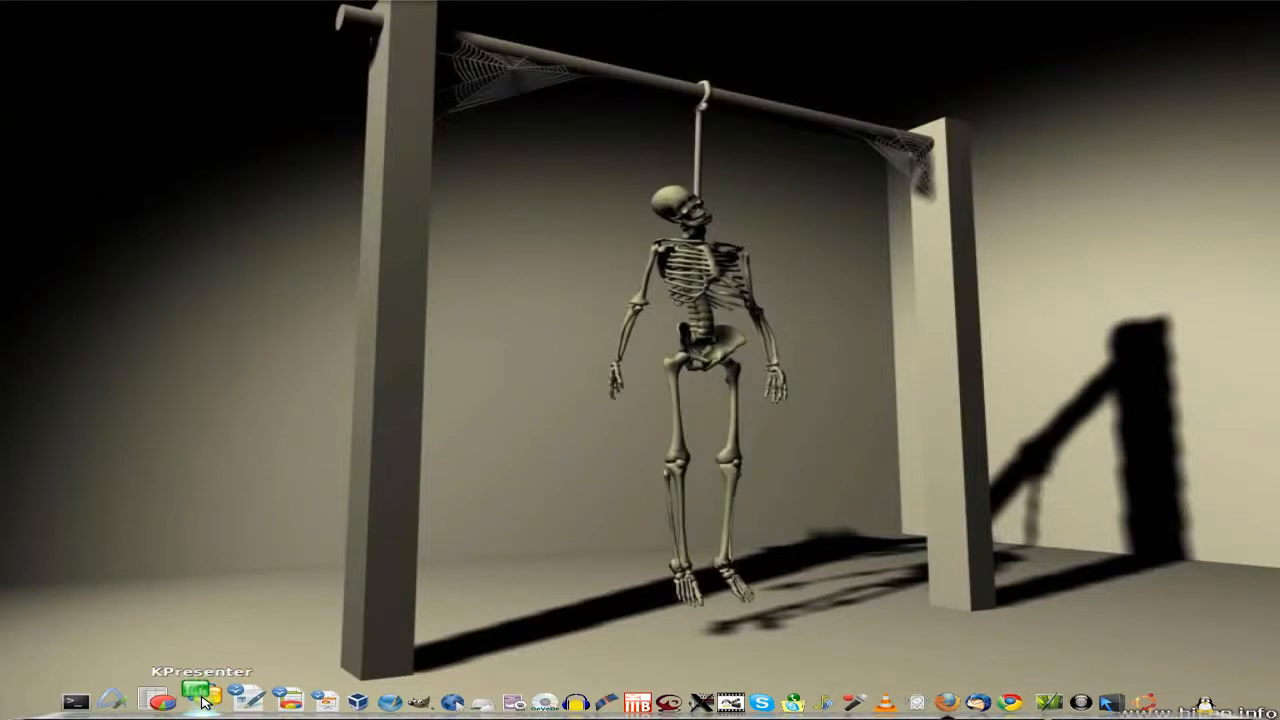
pyautogui.click(203, 700)
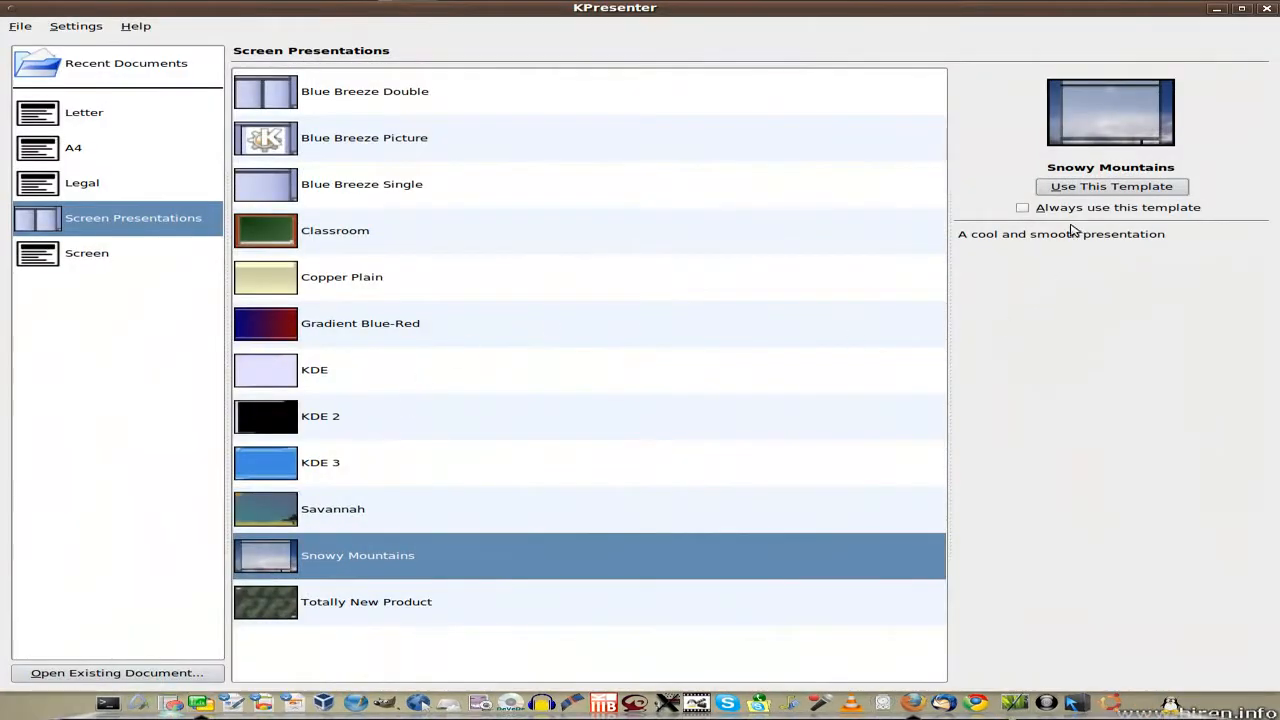
pyautogui.click(1110, 186)
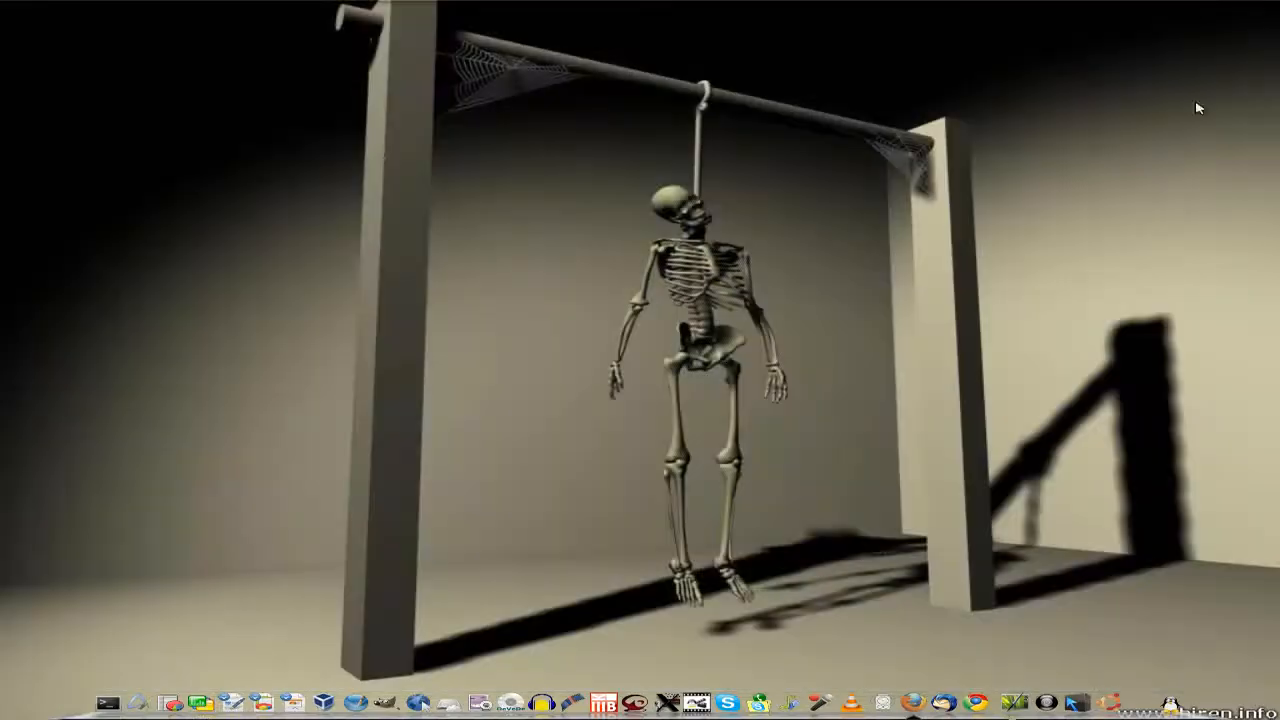
pyautogui.moveTo(893, 651)
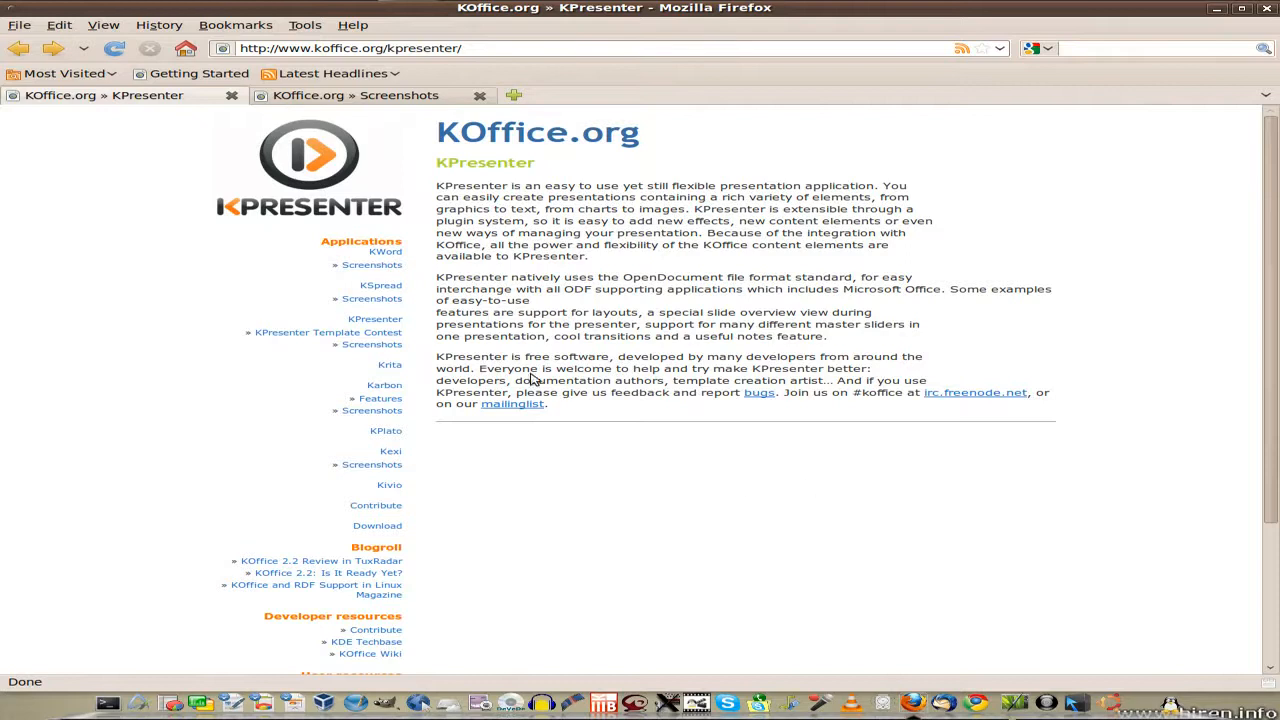
pyautogui.moveTo(608, 152)
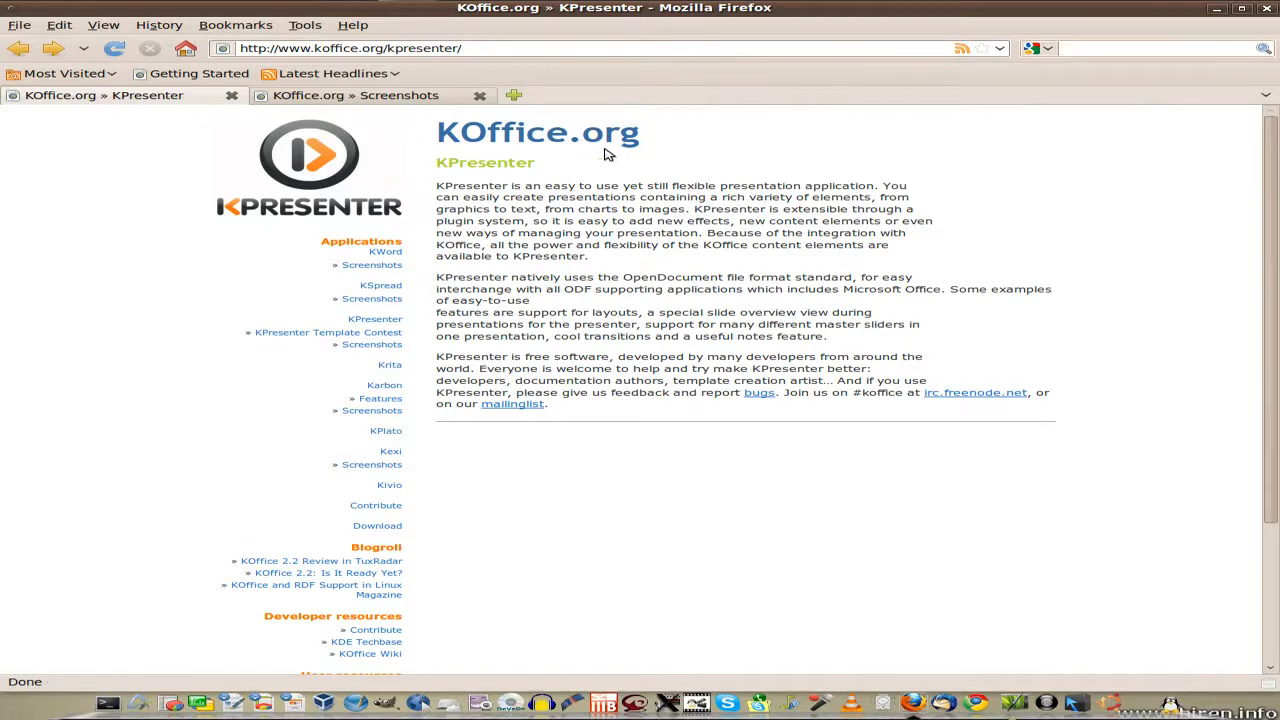
pyautogui.moveTo(408, 327)
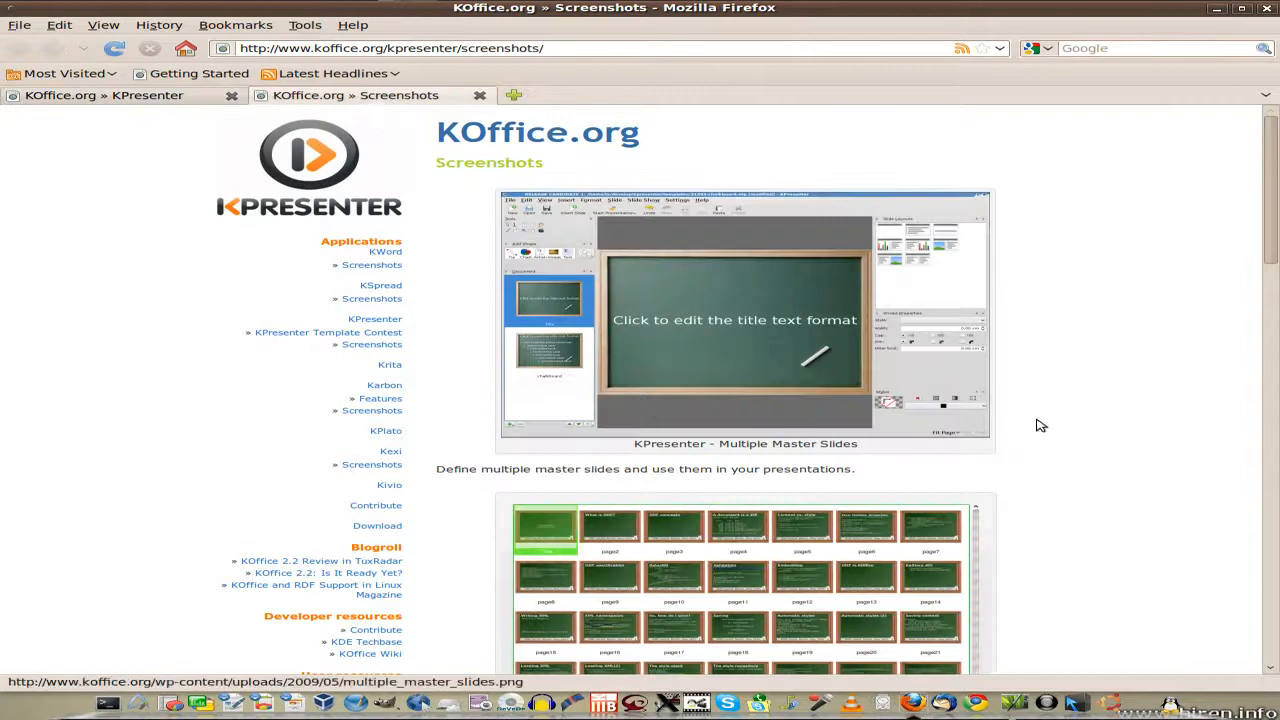
# - Scroll down through the KPresenter screenshots page in Firefox
pyautogui.scroll(-3)
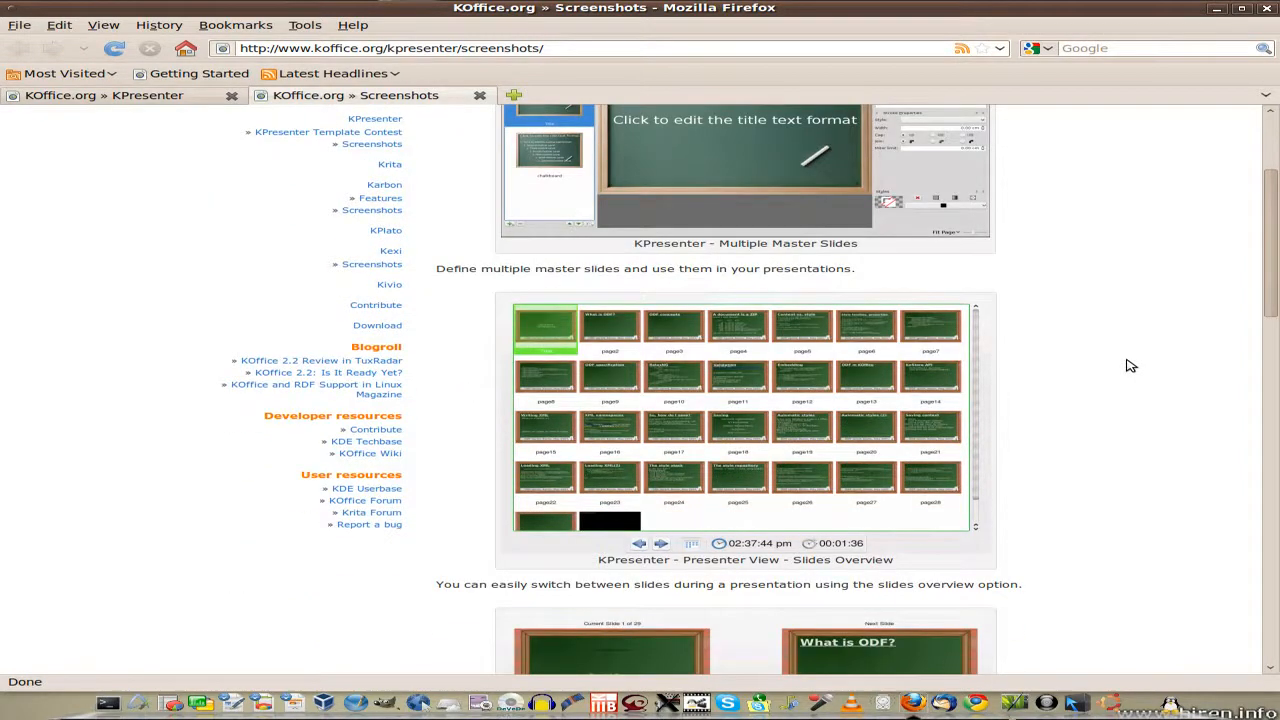
pyautogui.scroll(-3)
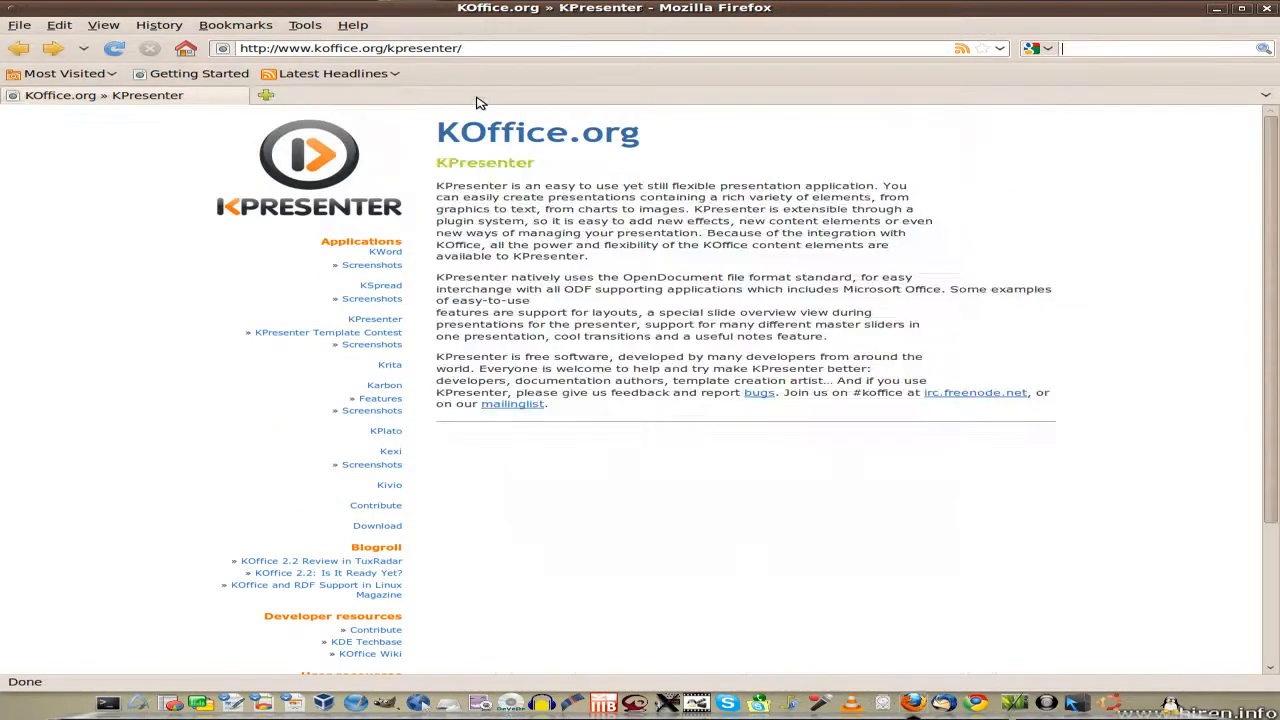
pyautogui.moveTo(560, 443)
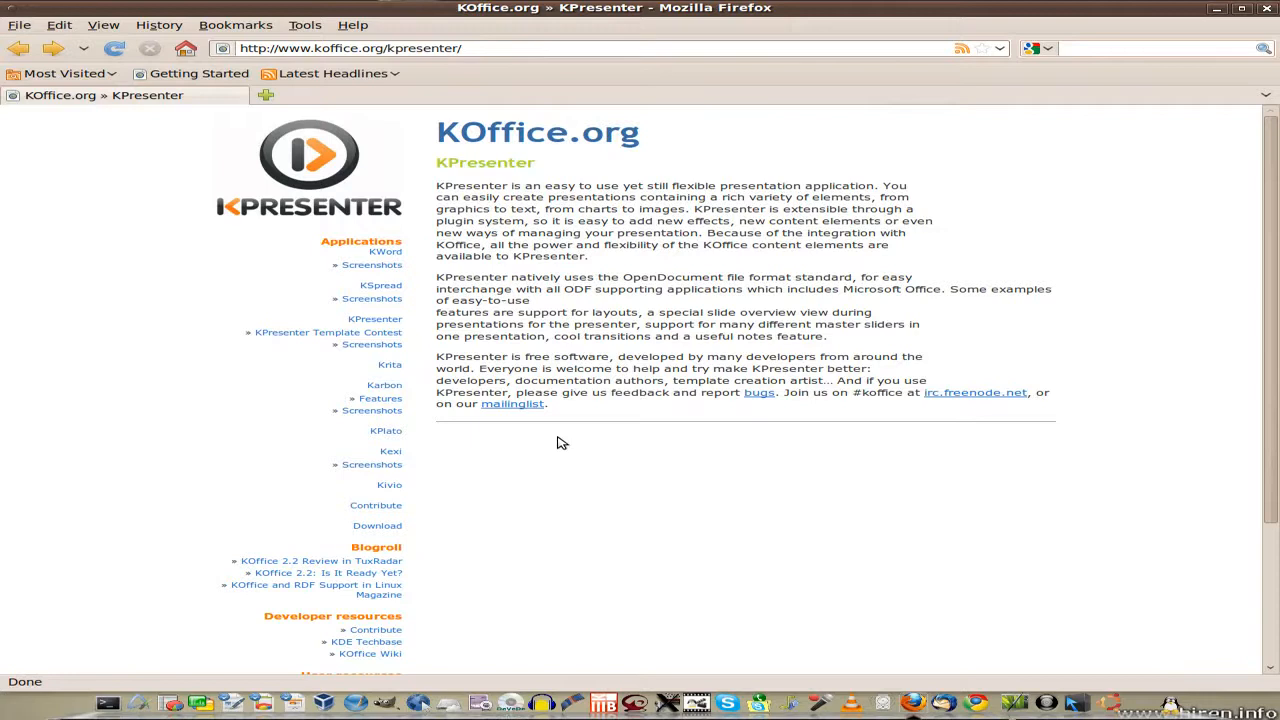
pyautogui.moveTo(377, 525)
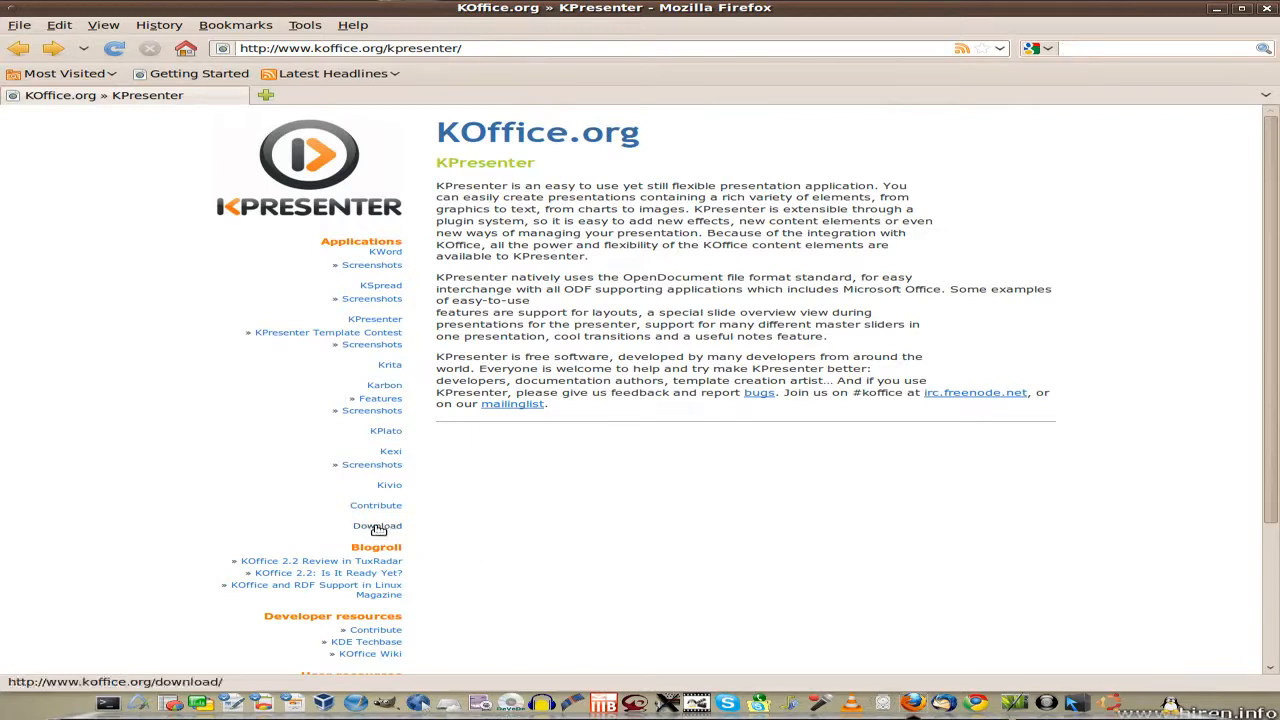
pyautogui.click(377, 525)
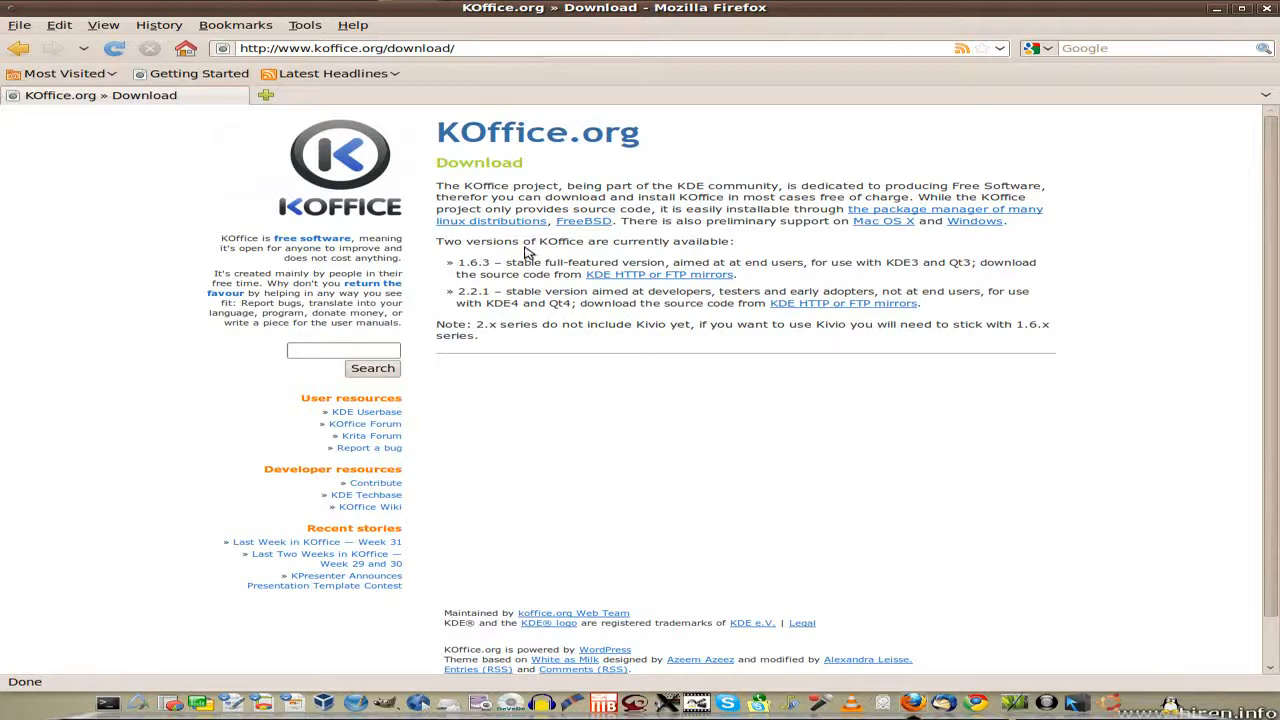
pyautogui.moveTo(994, 279)
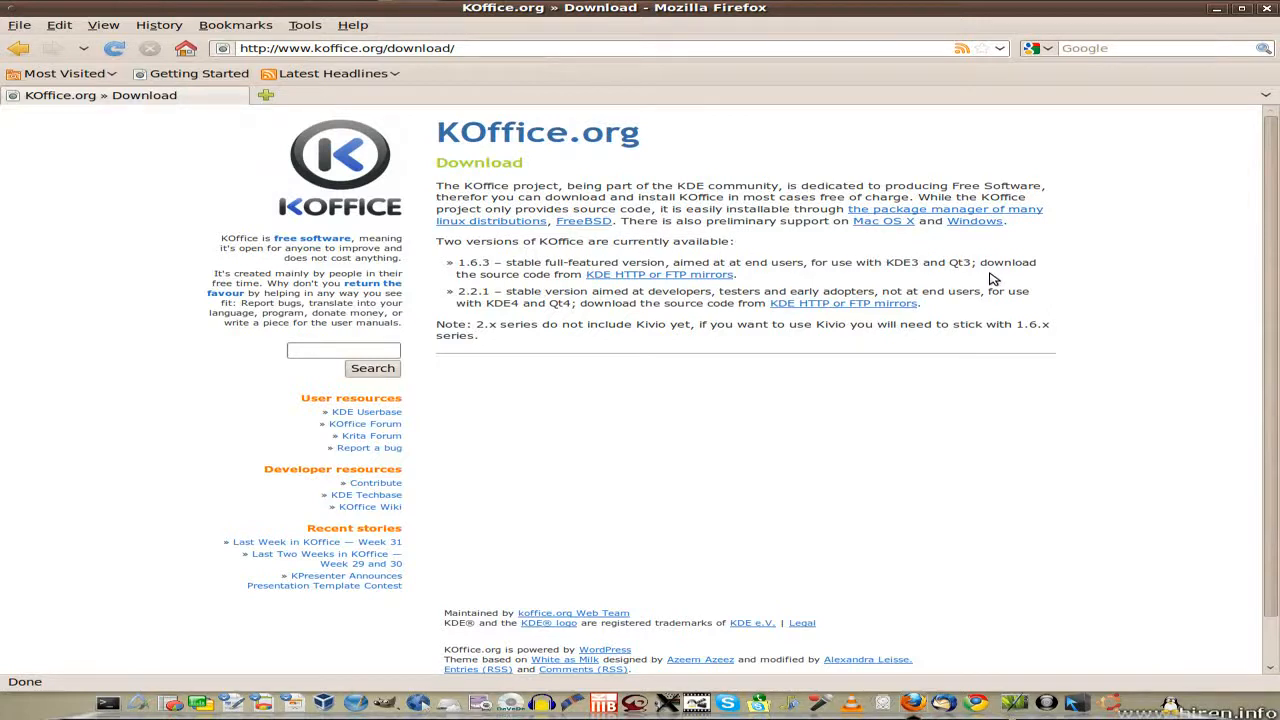
pyautogui.moveTo(668, 345)
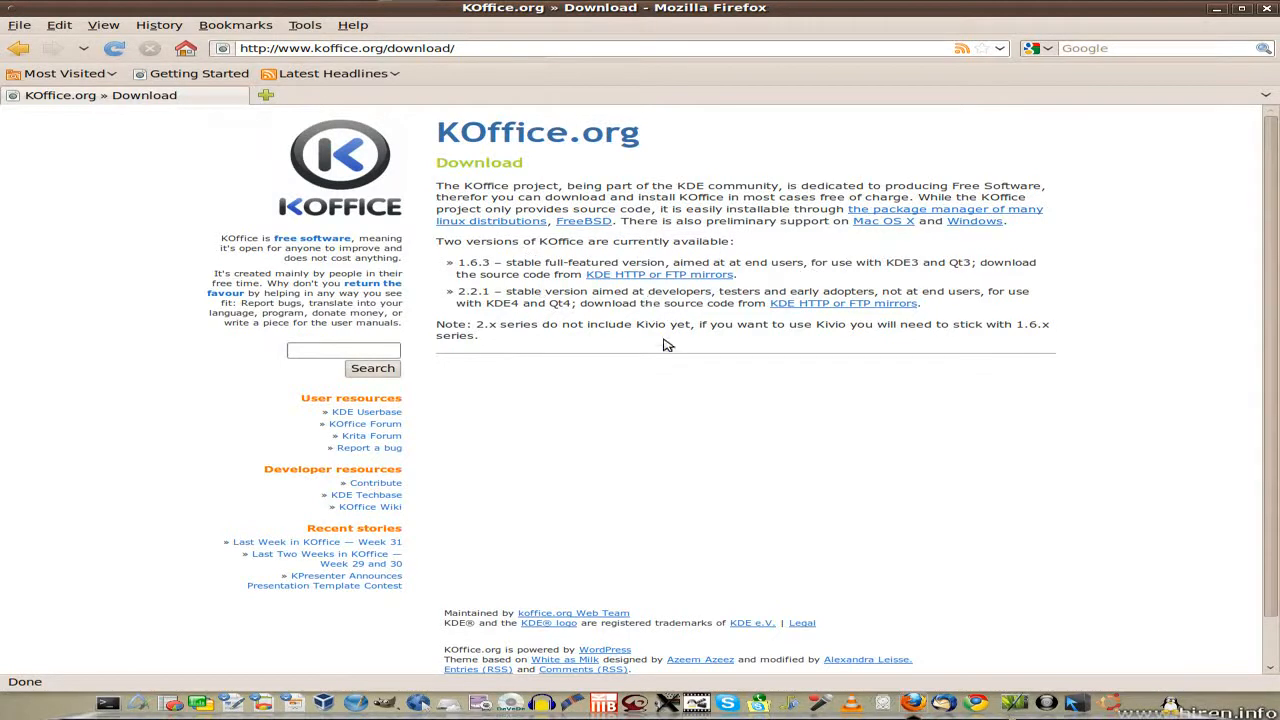
pyautogui.moveTo(843, 303)
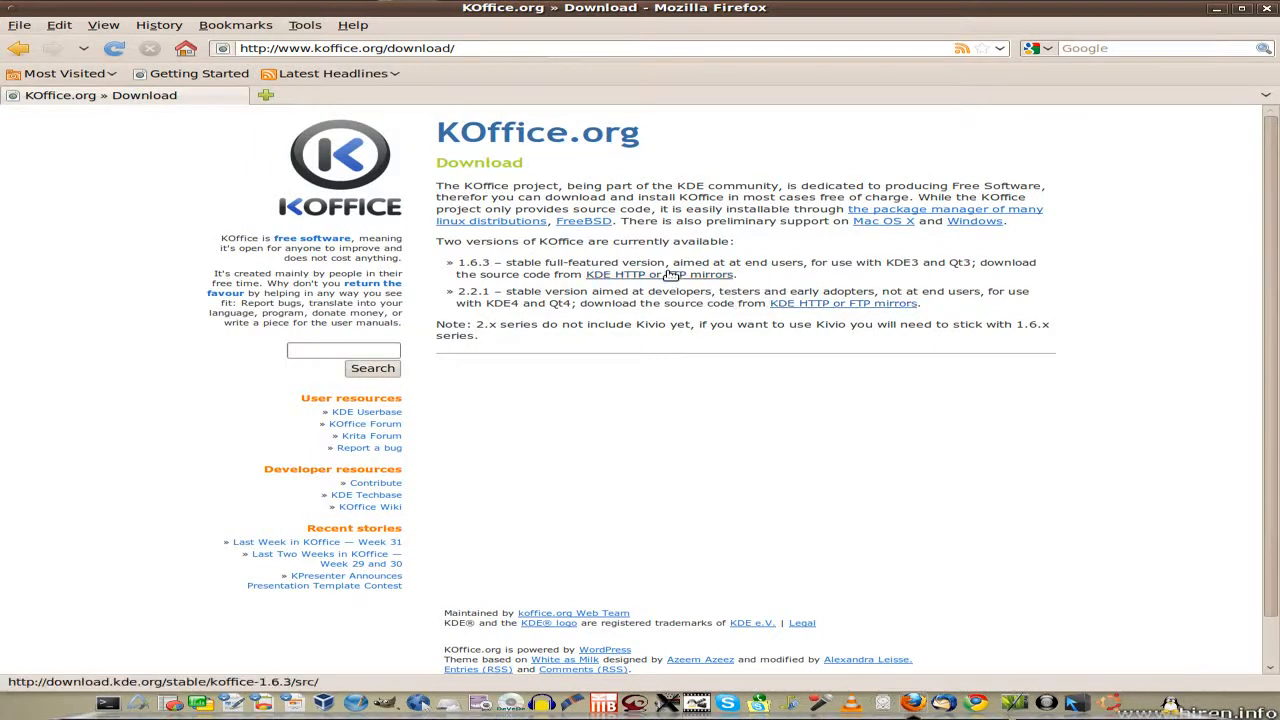
pyautogui.click(658, 274)
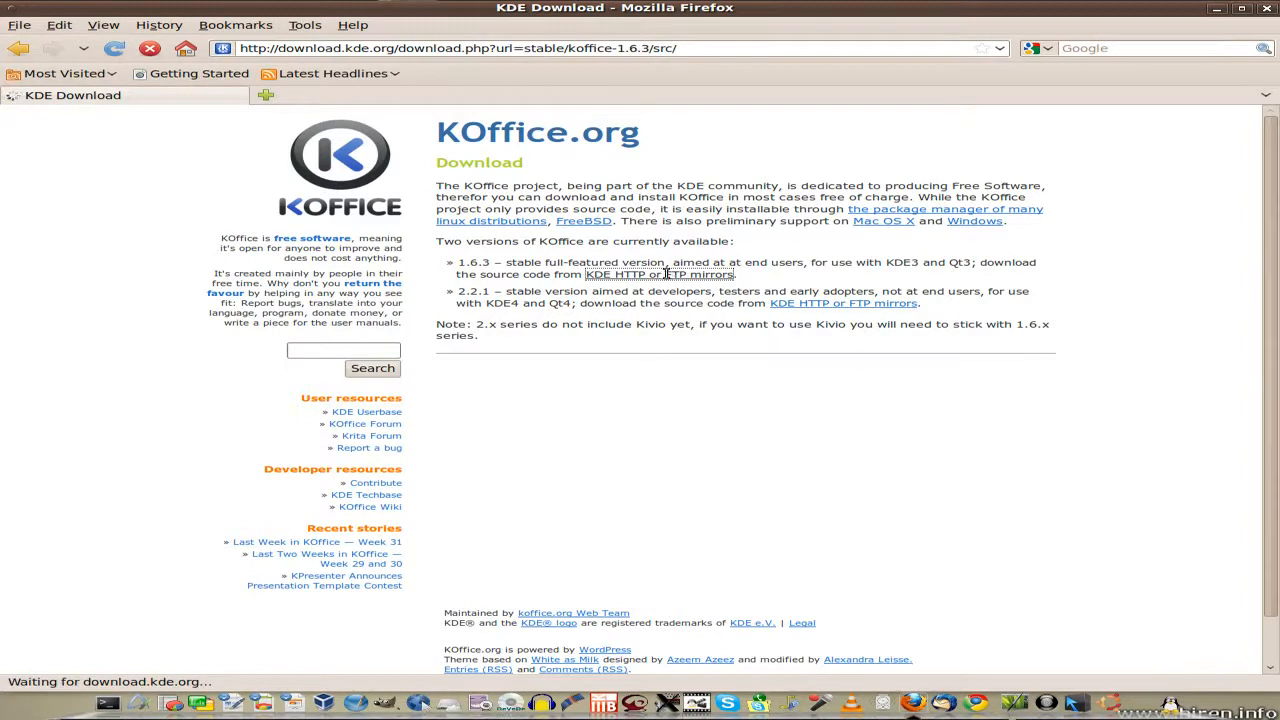
pyautogui.click(658, 274)
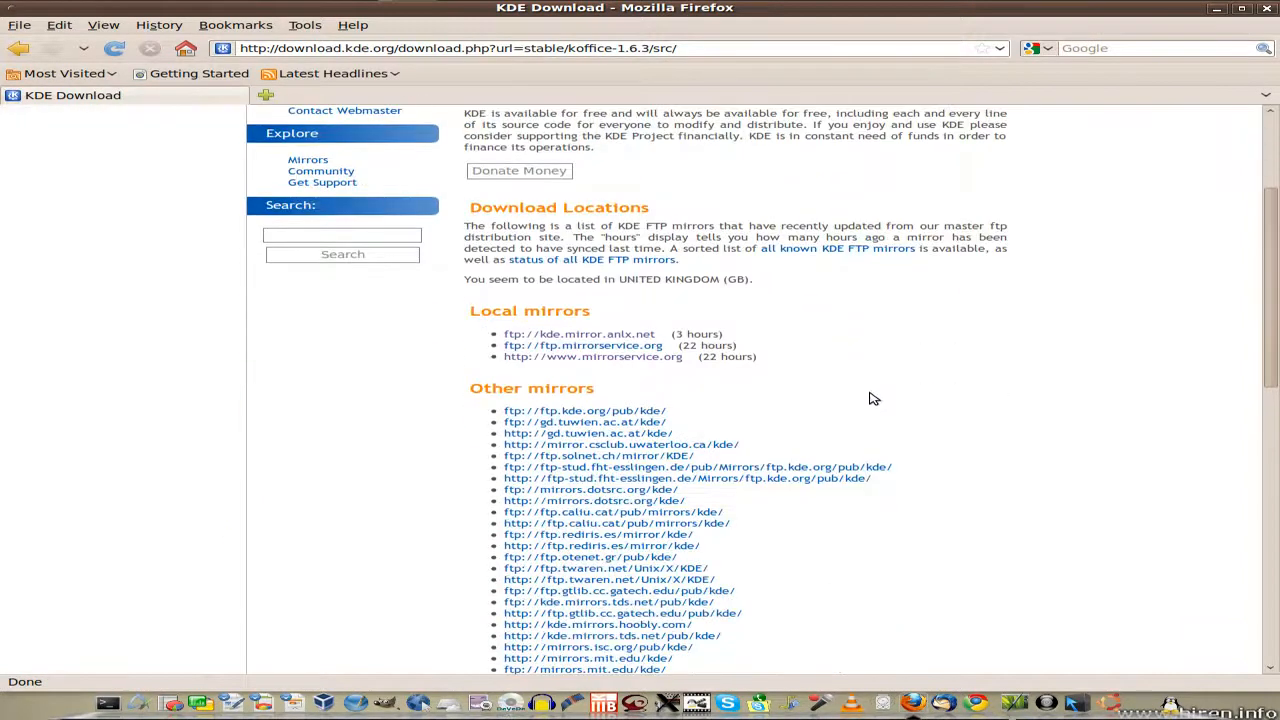
pyautogui.moveTo(613, 366)
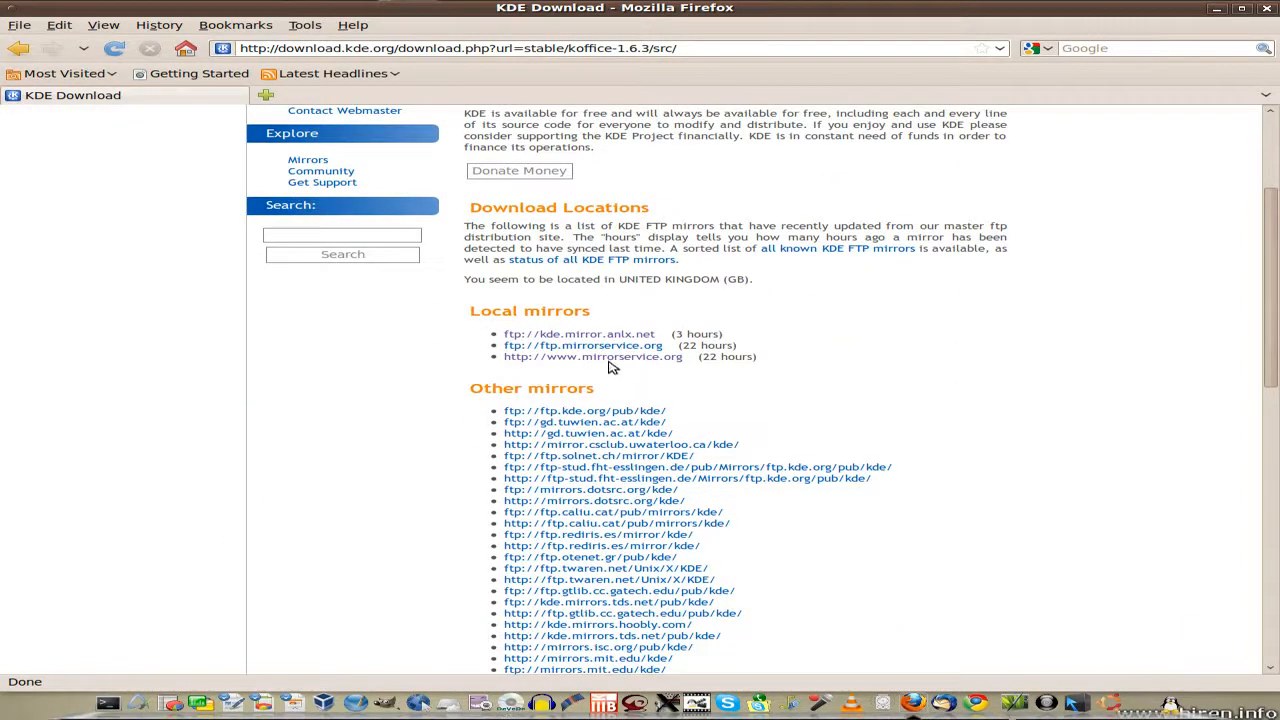
pyautogui.click(592, 356)
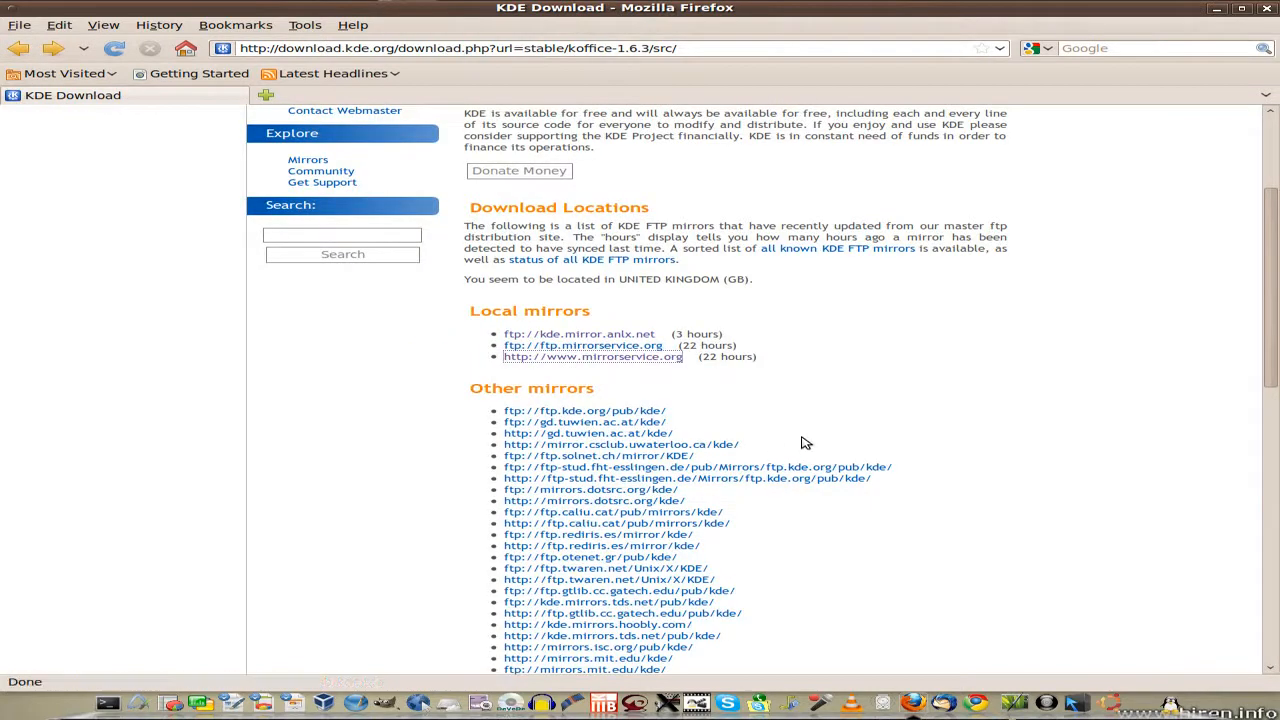
# - Follow a KOffice 1.6.3 mirror download link, then close Firefox
pyautogui.scroll(-3)
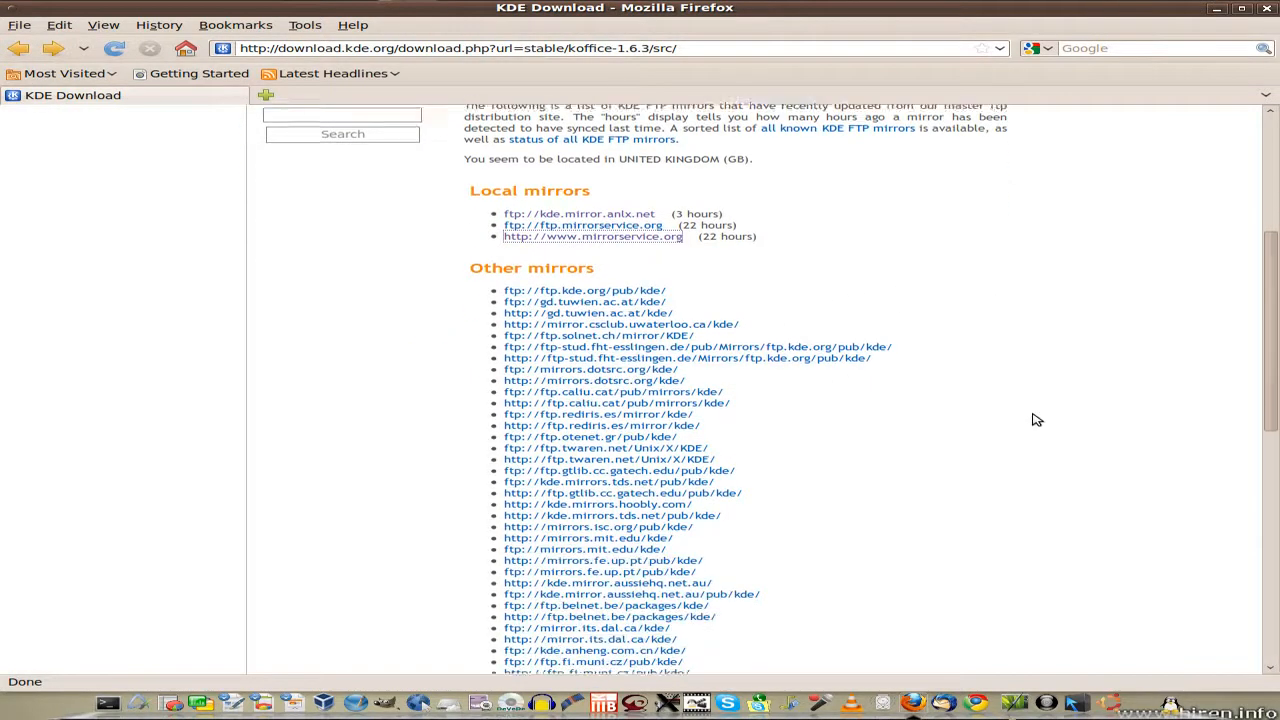
pyautogui.scroll(-3)
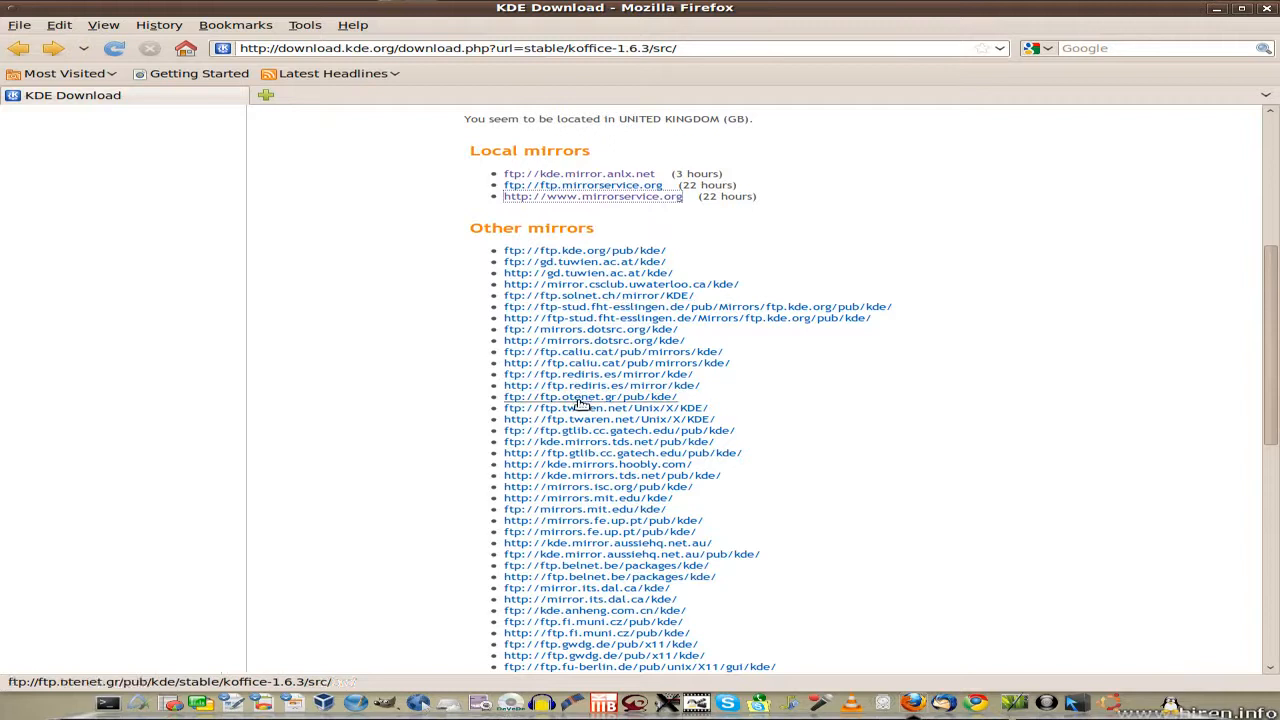
pyautogui.scroll(-3)
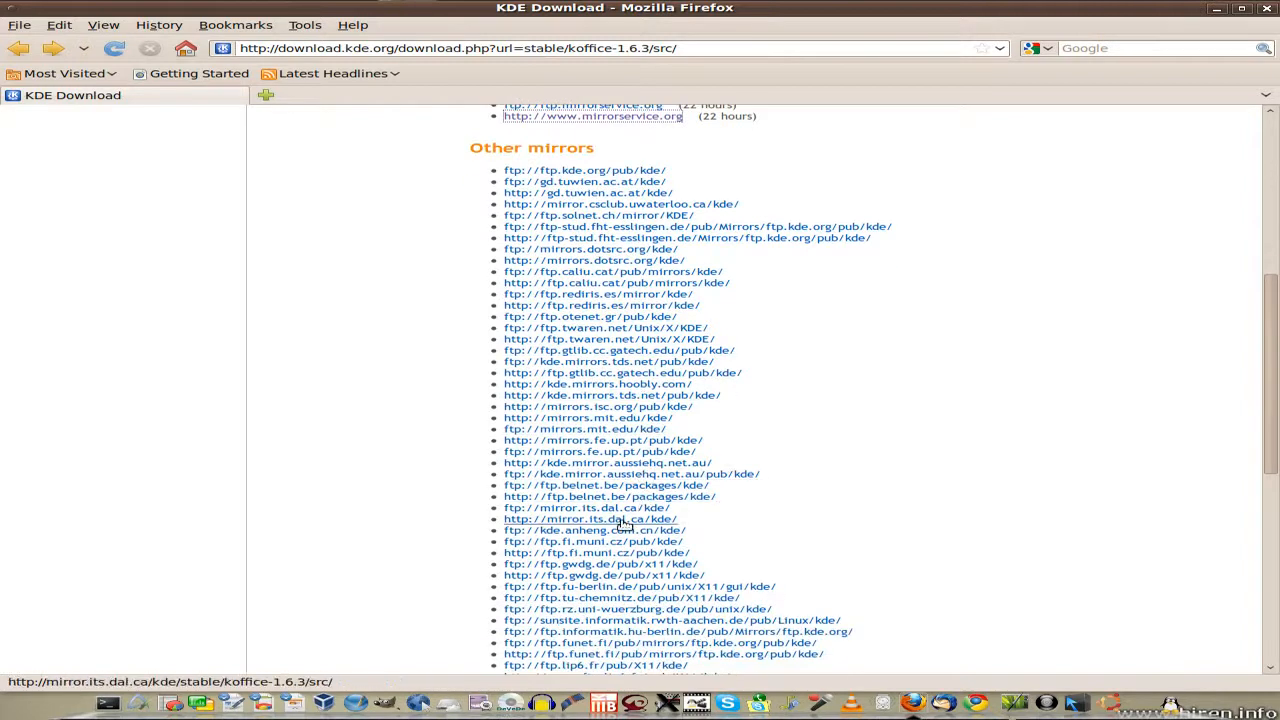
pyautogui.click(609, 496)
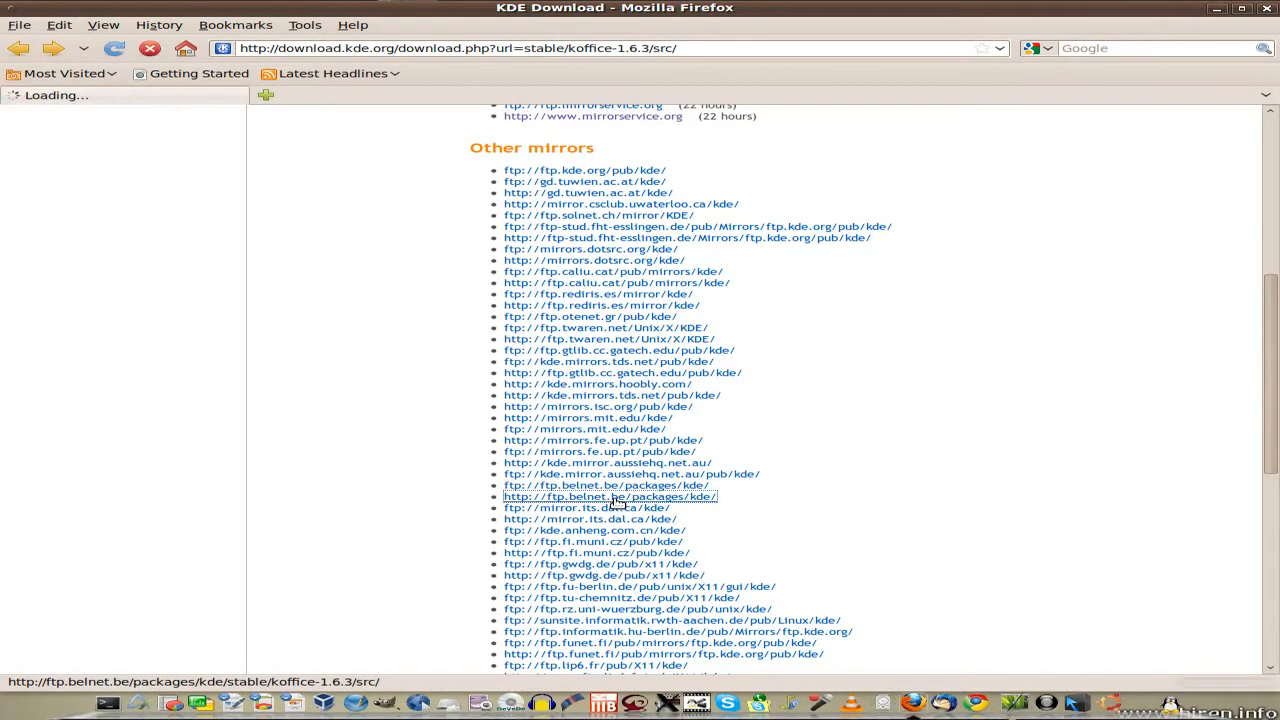
pyautogui.click(609, 496)
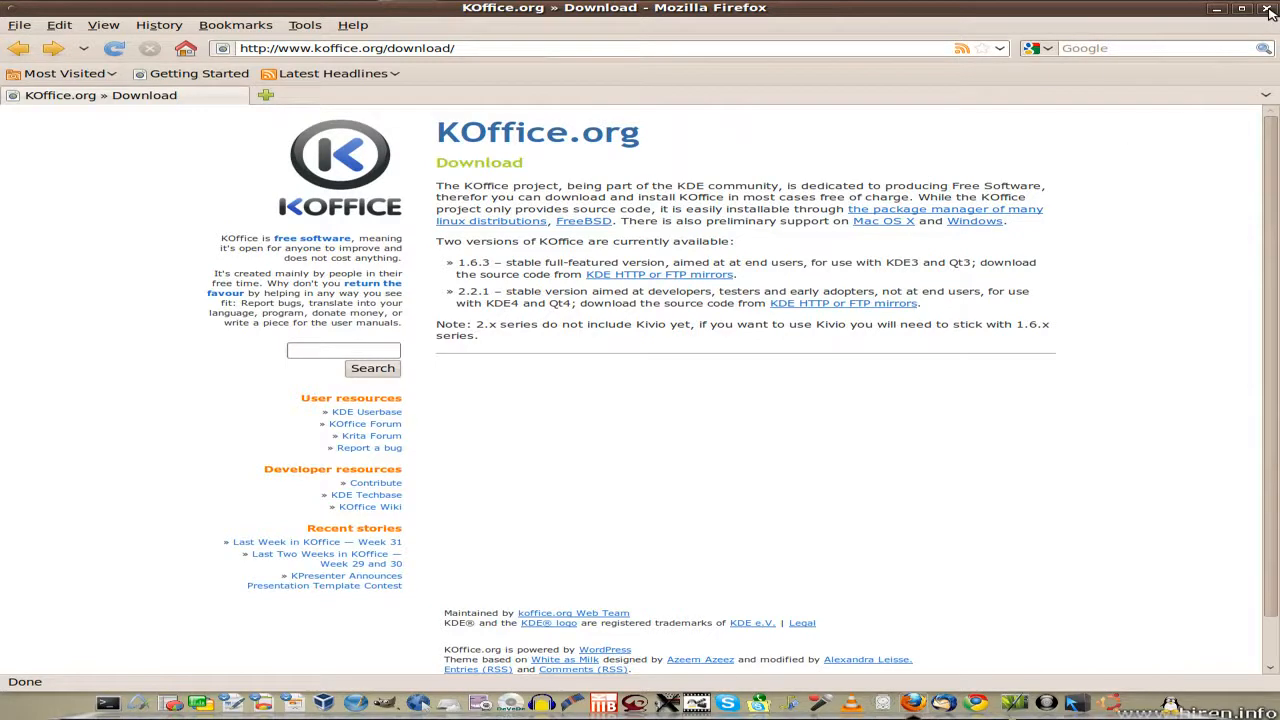
pyautogui.click(1270, 8)
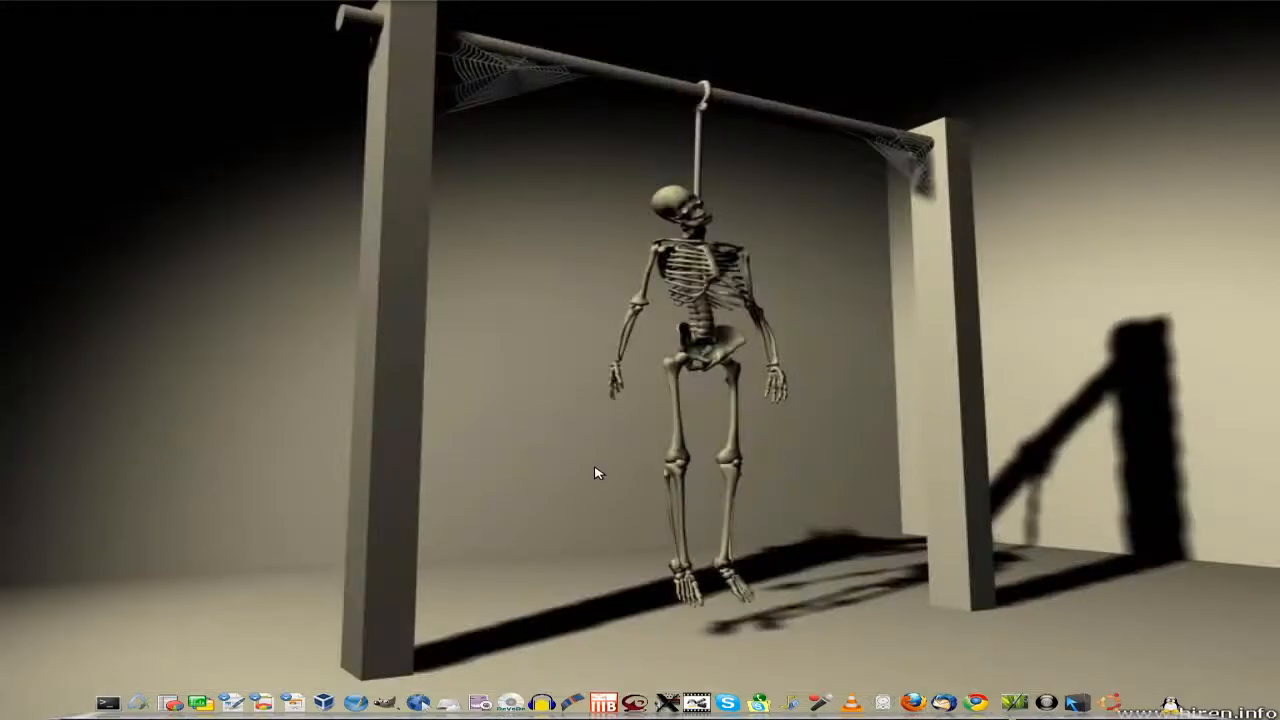
pyautogui.moveTo(147, 672)
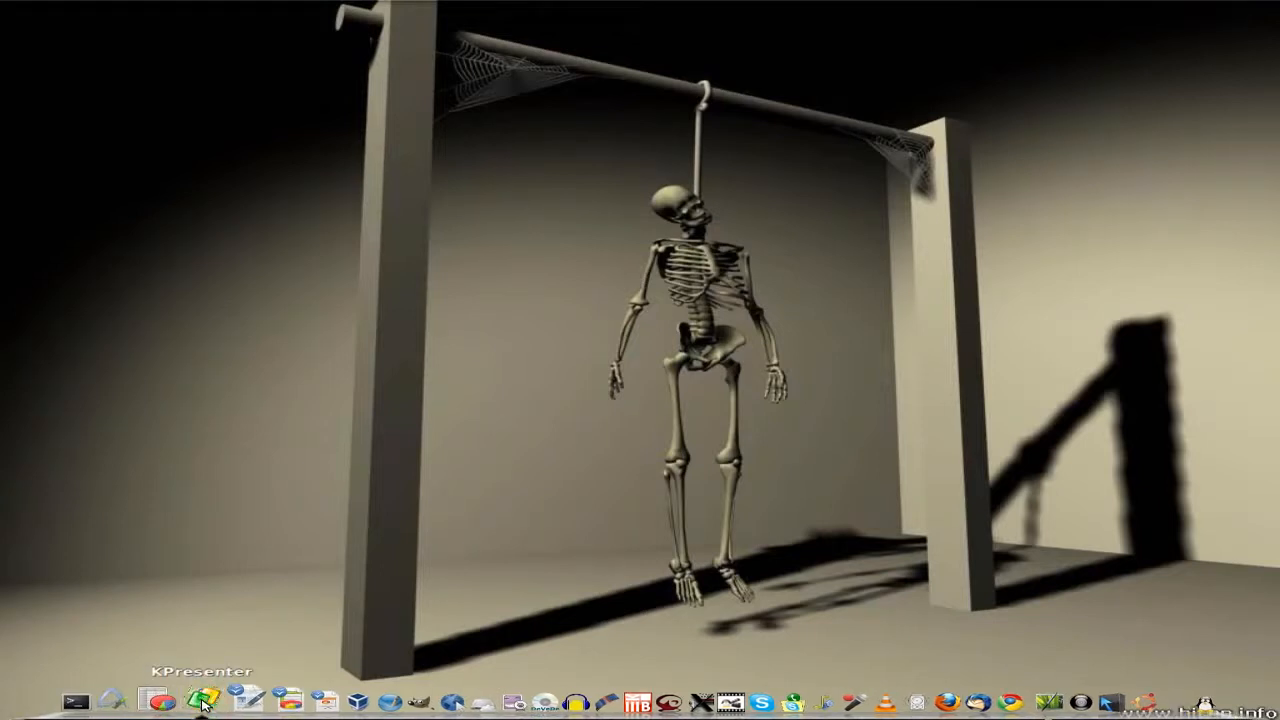
# - Launch KPresenter and create a presentation from the Totally New Product screen template
pyautogui.click(199, 701)
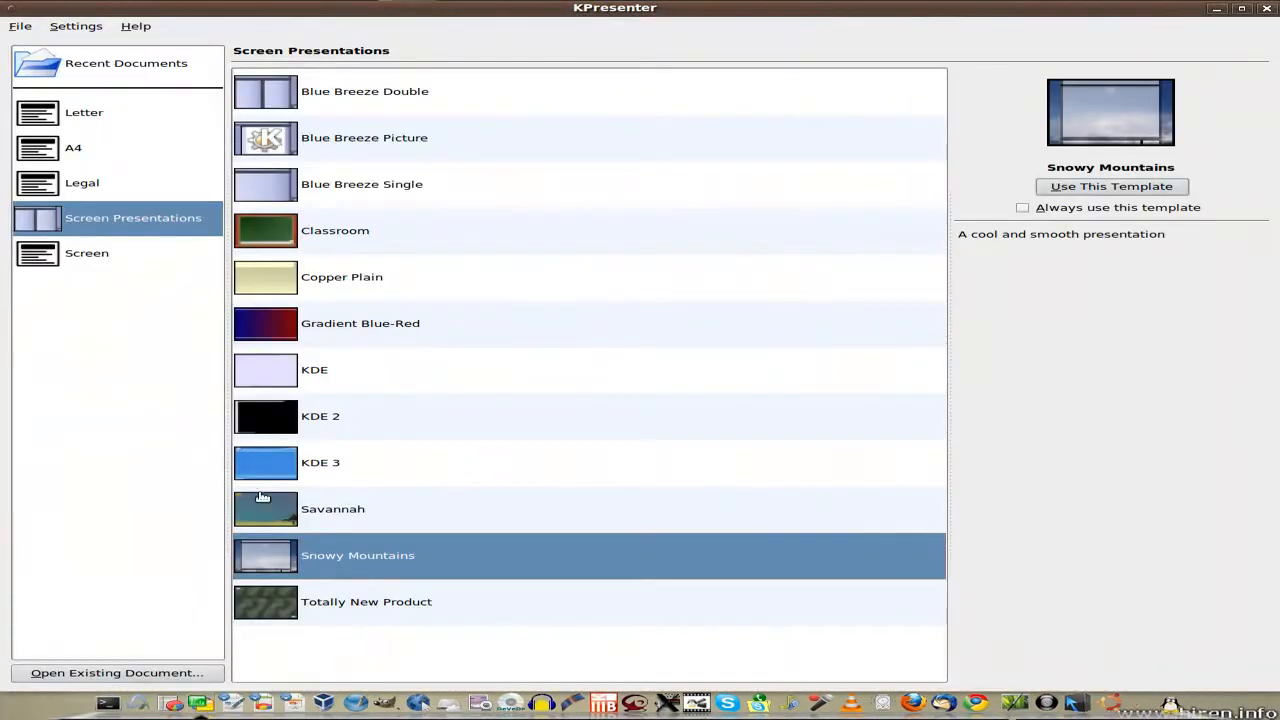
pyautogui.click(366, 601)
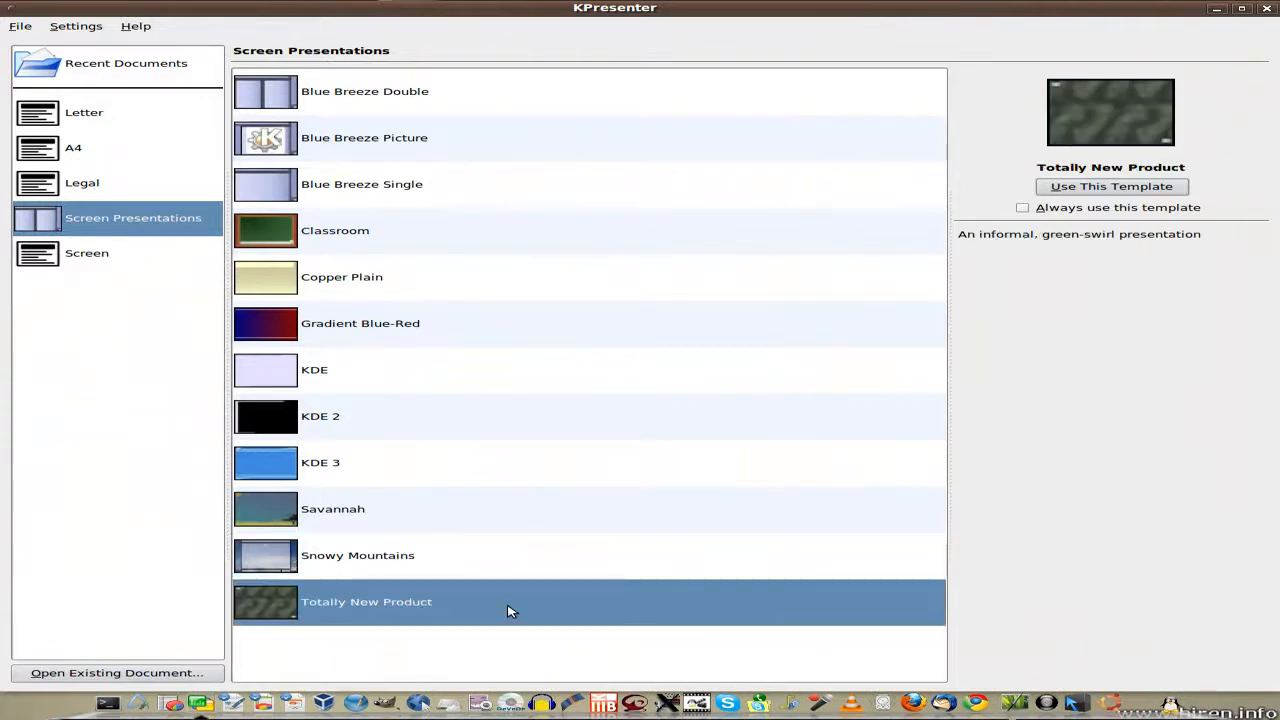
pyautogui.click(1110, 186)
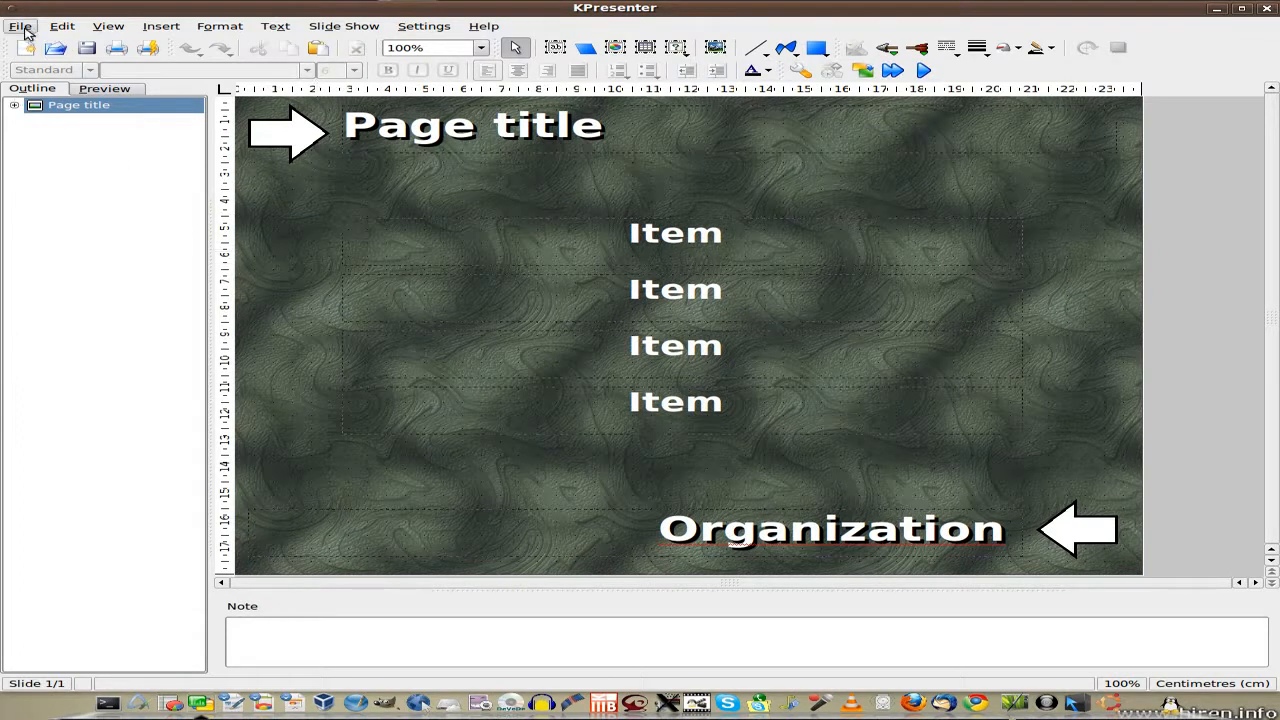
# - Browse the File, Edit, View, Insert, Format, Text, Slide Show, Settings and Help menus
pyautogui.click(20, 25)
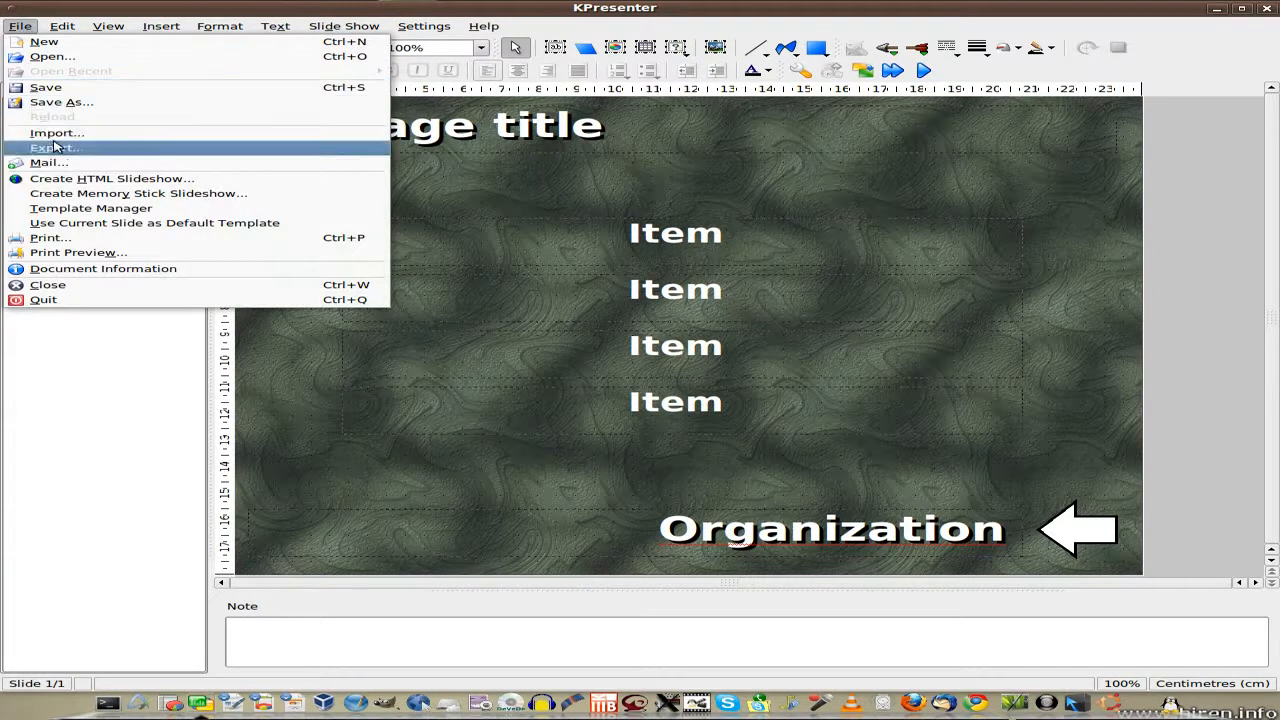
pyautogui.moveTo(90, 175)
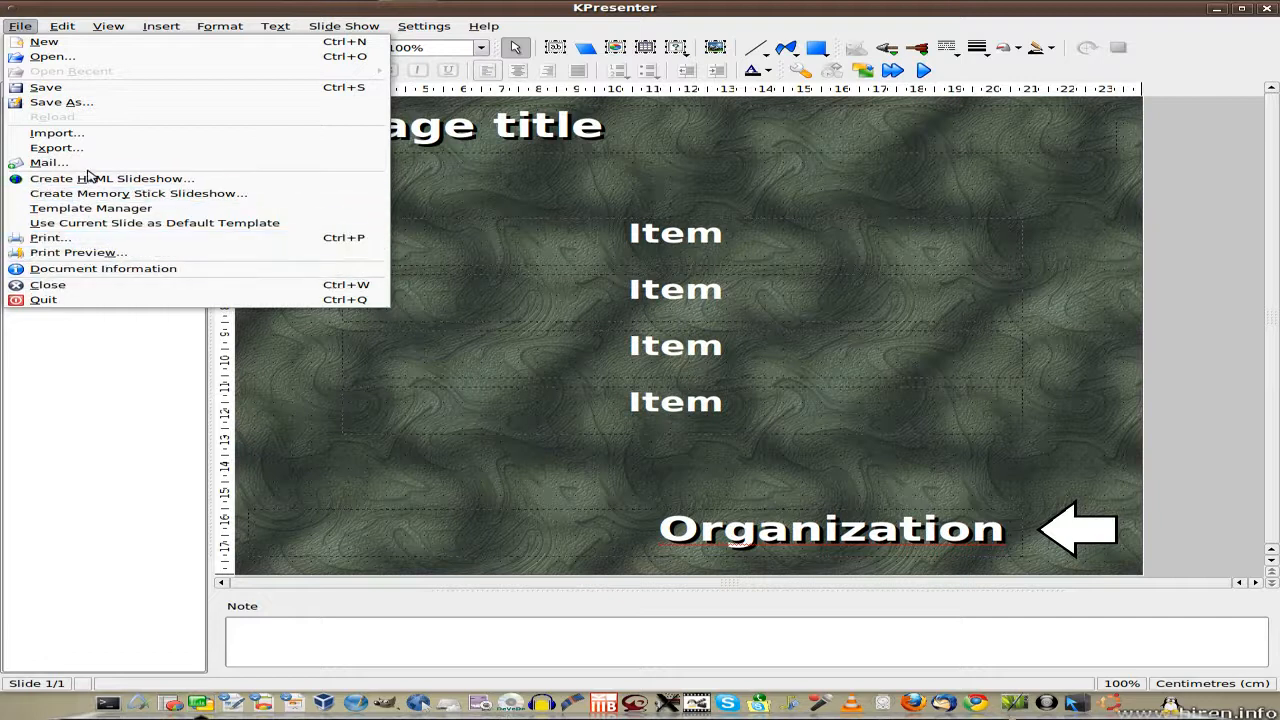
pyautogui.click(62, 26)
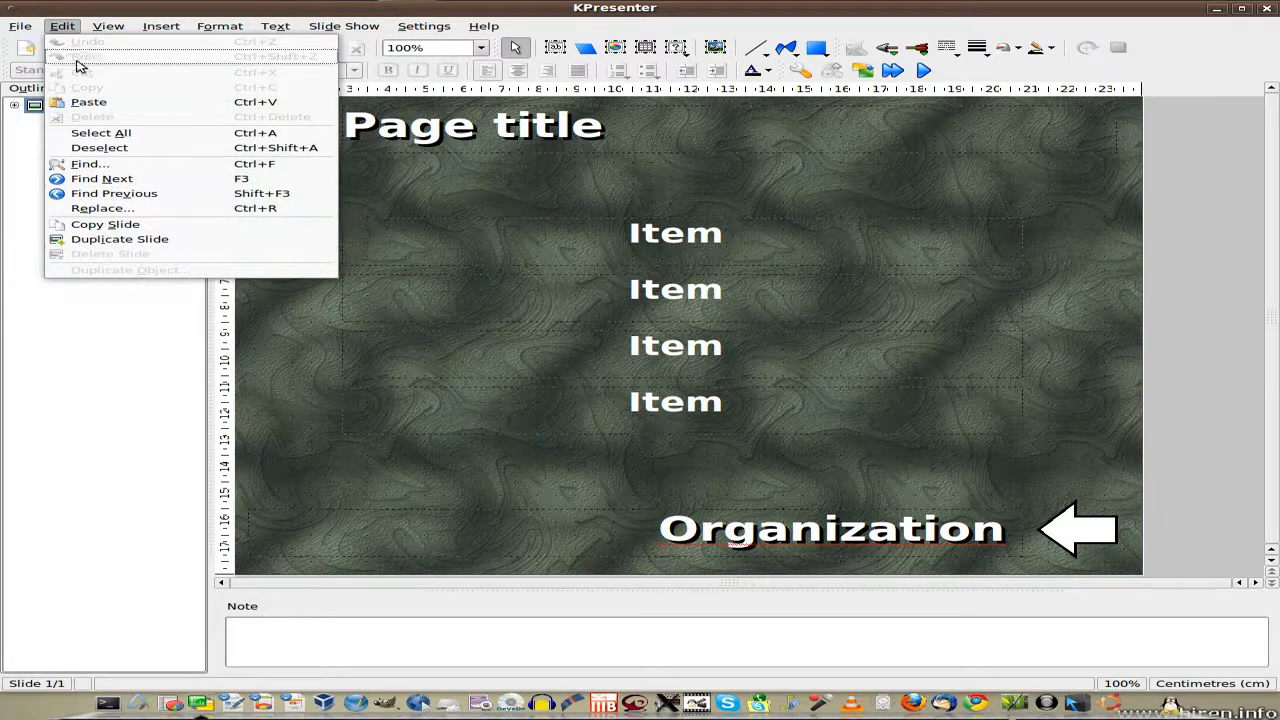
pyautogui.moveTo(90, 163)
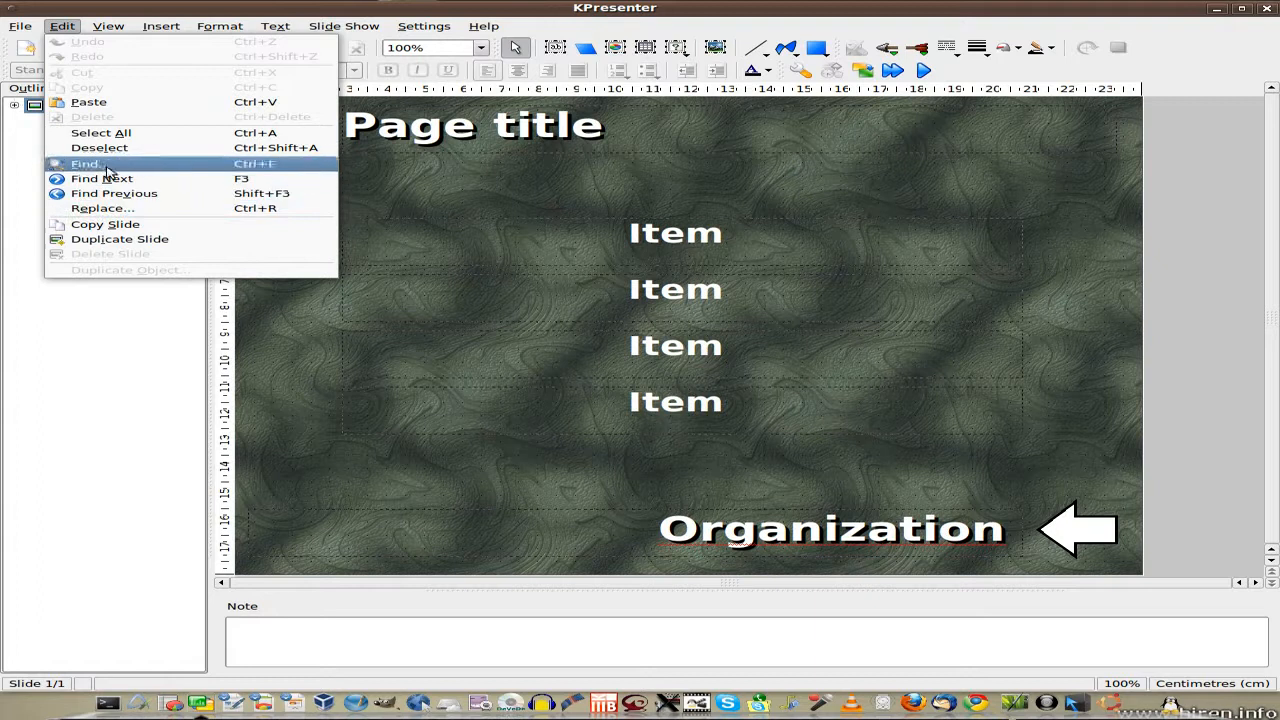
pyautogui.click(108, 25)
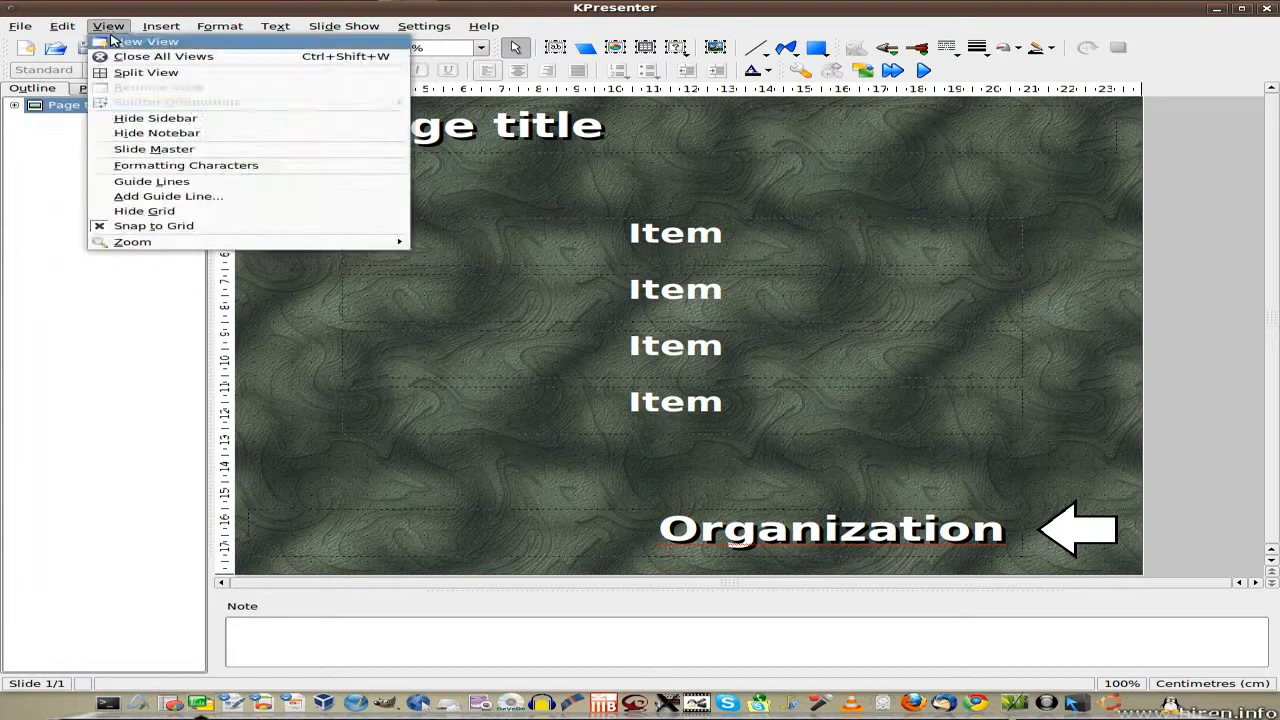
pyautogui.moveTo(132, 242)
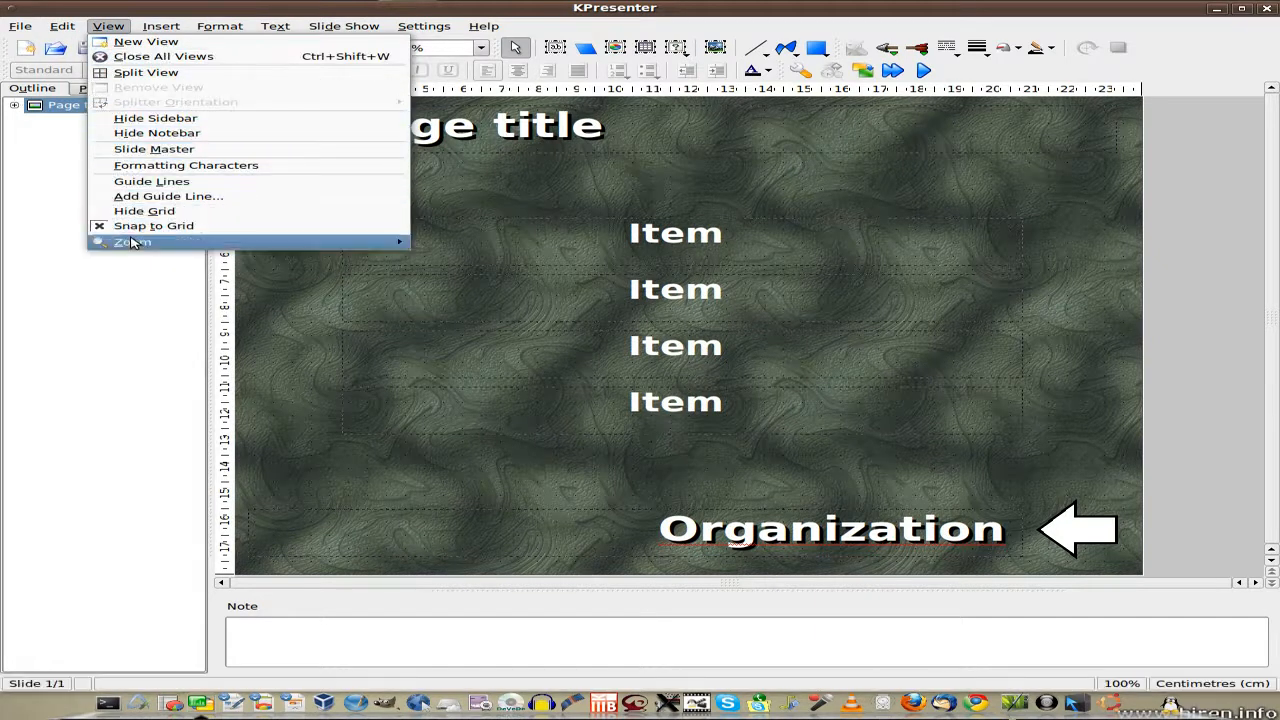
pyautogui.click(160, 25)
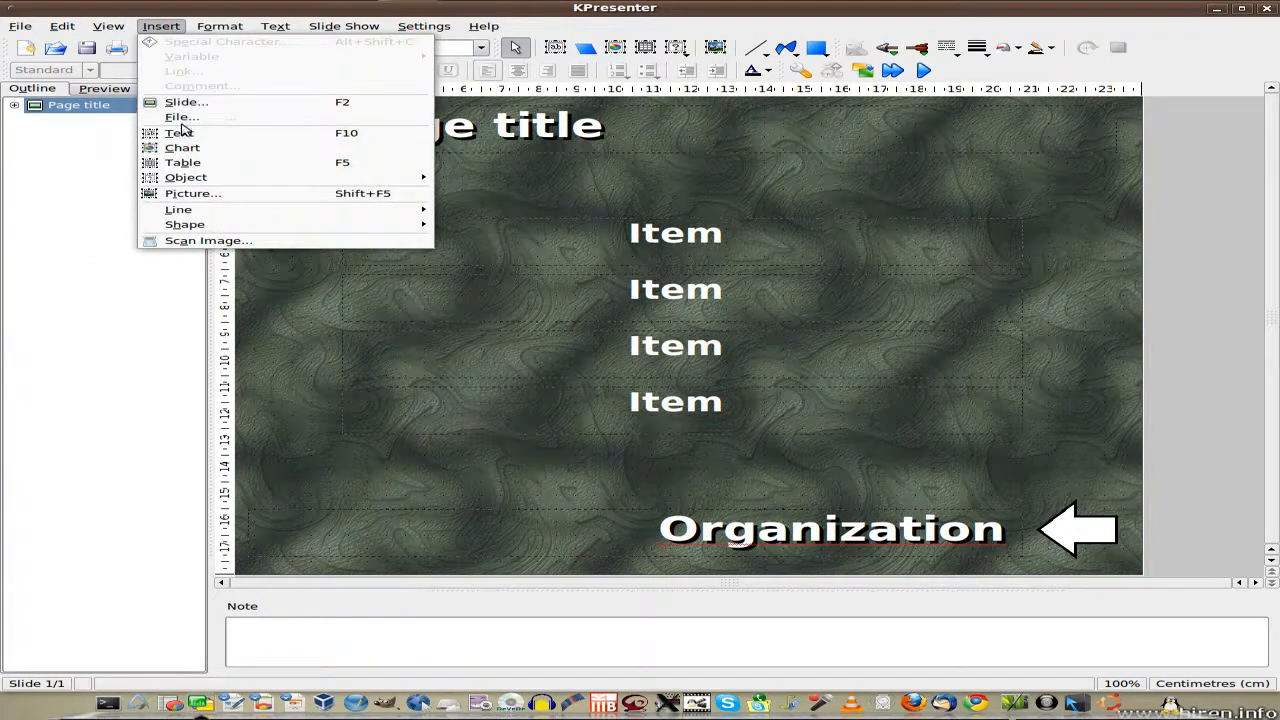
pyautogui.moveTo(208, 240)
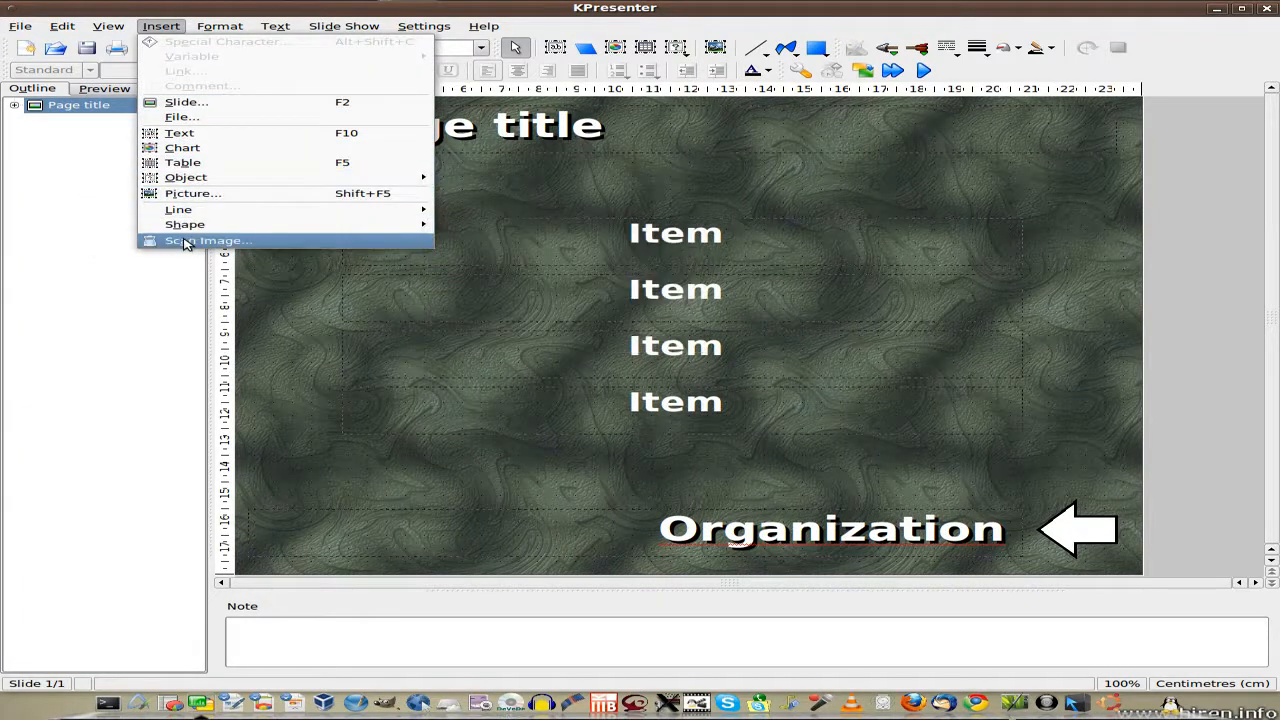
pyautogui.click(219, 26)
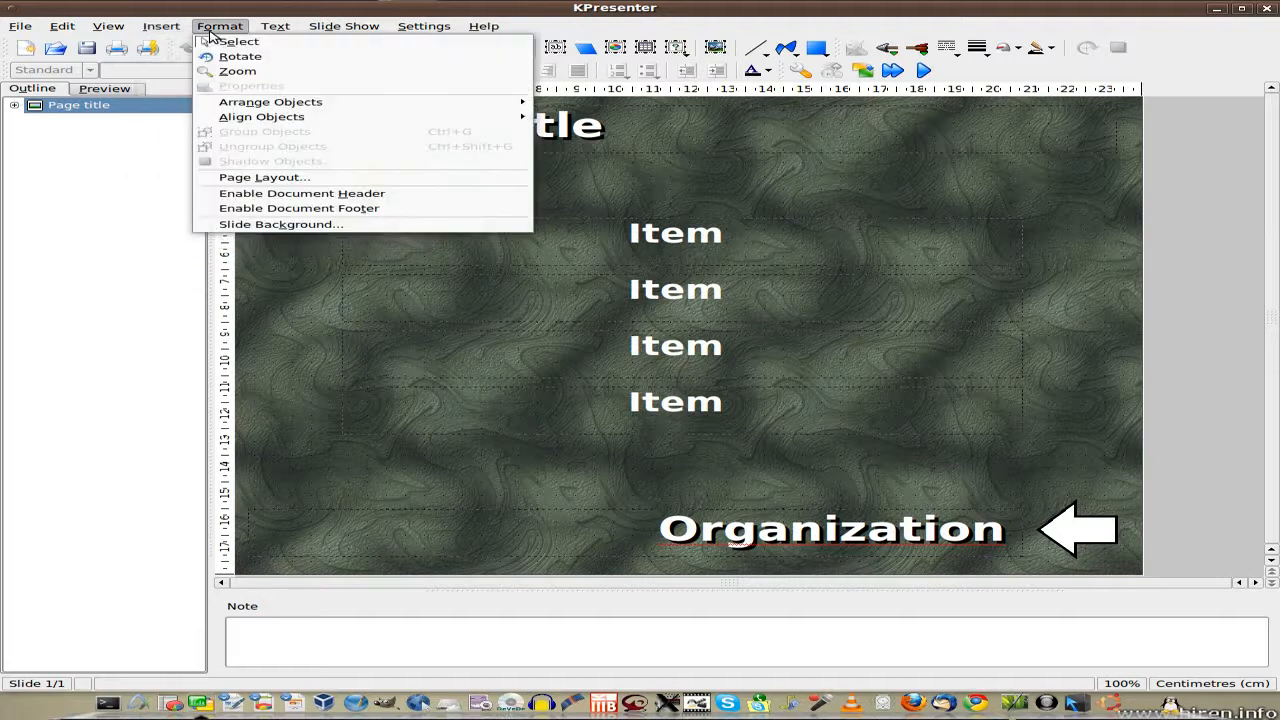
pyautogui.click(275, 25)
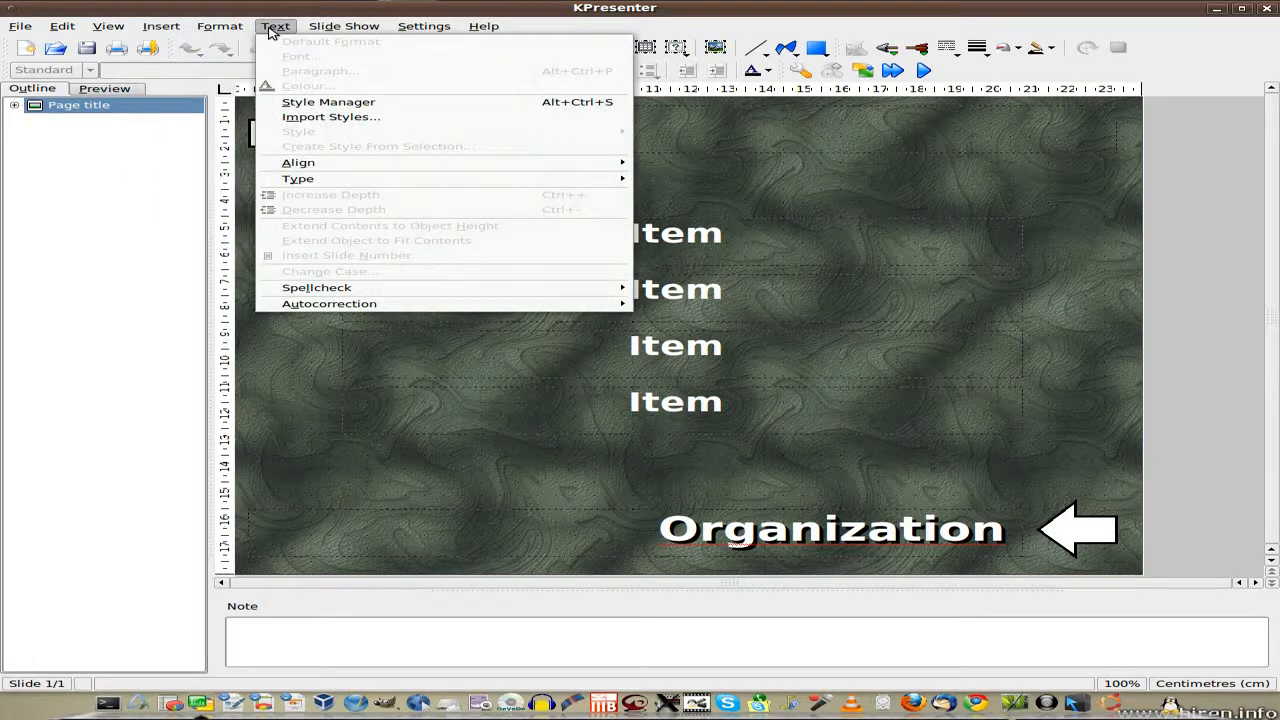
pyautogui.click(343, 25)
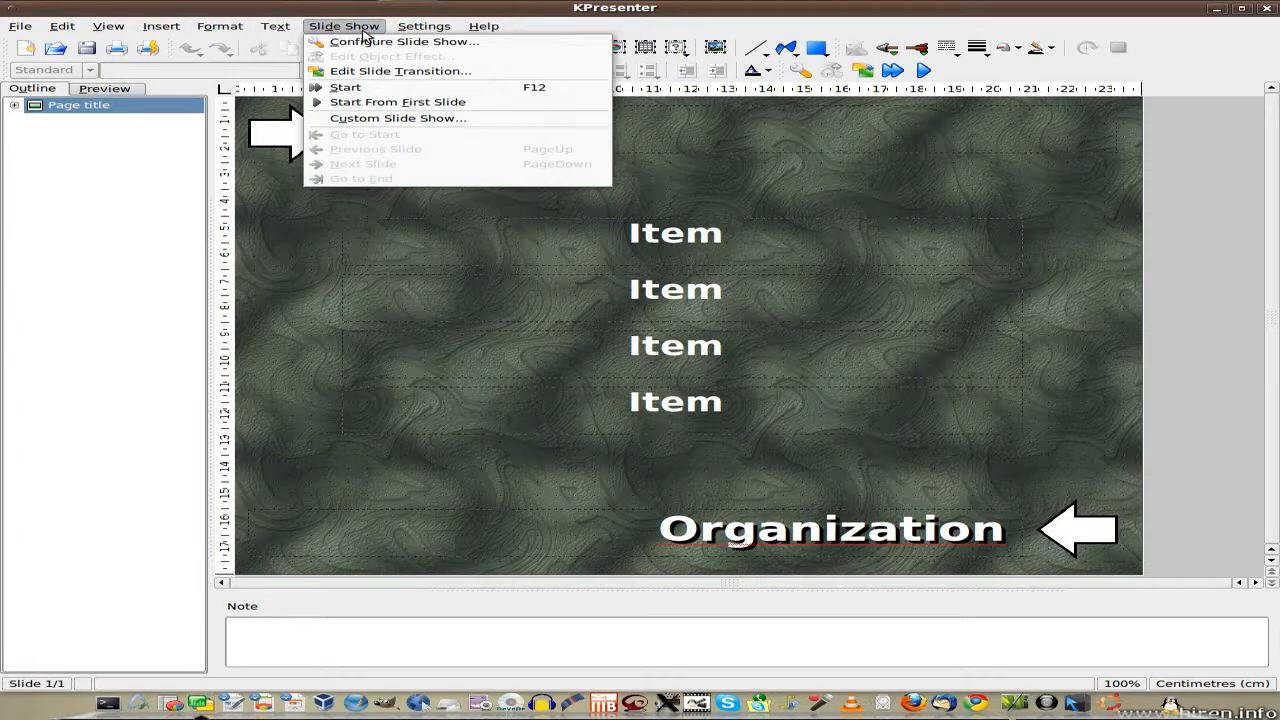
pyautogui.click(423, 26)
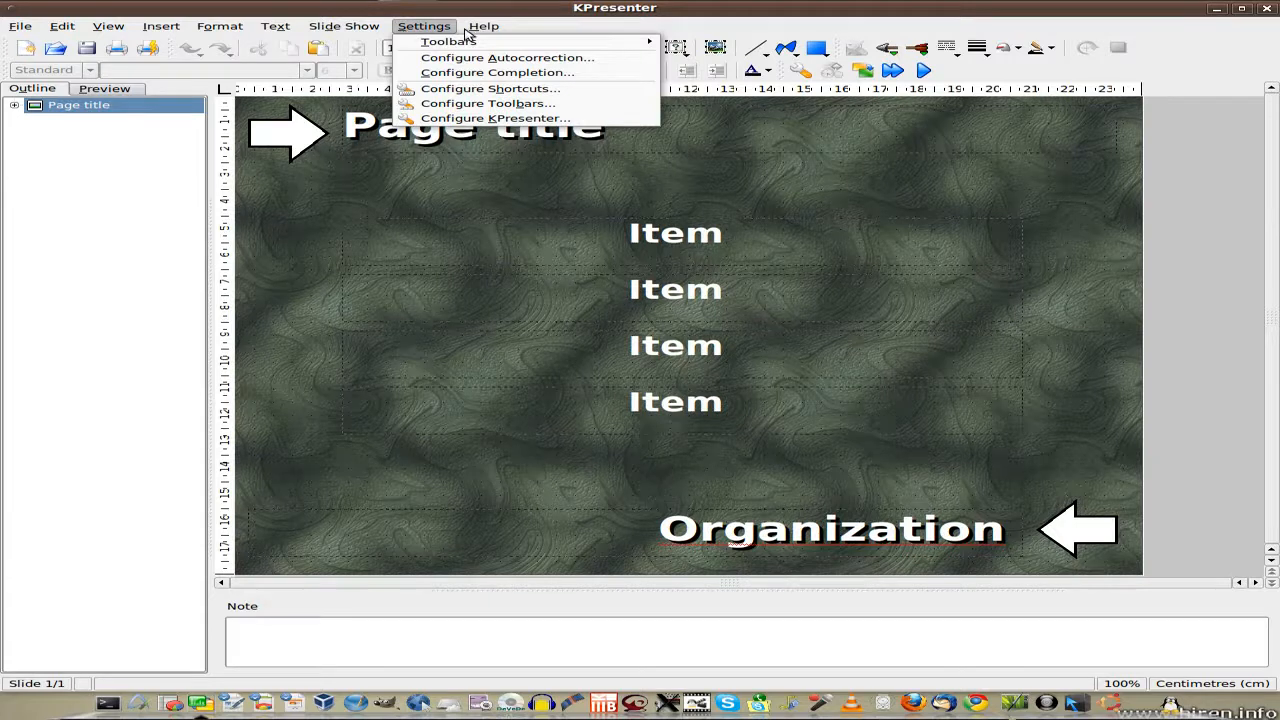
pyautogui.click(483, 25)
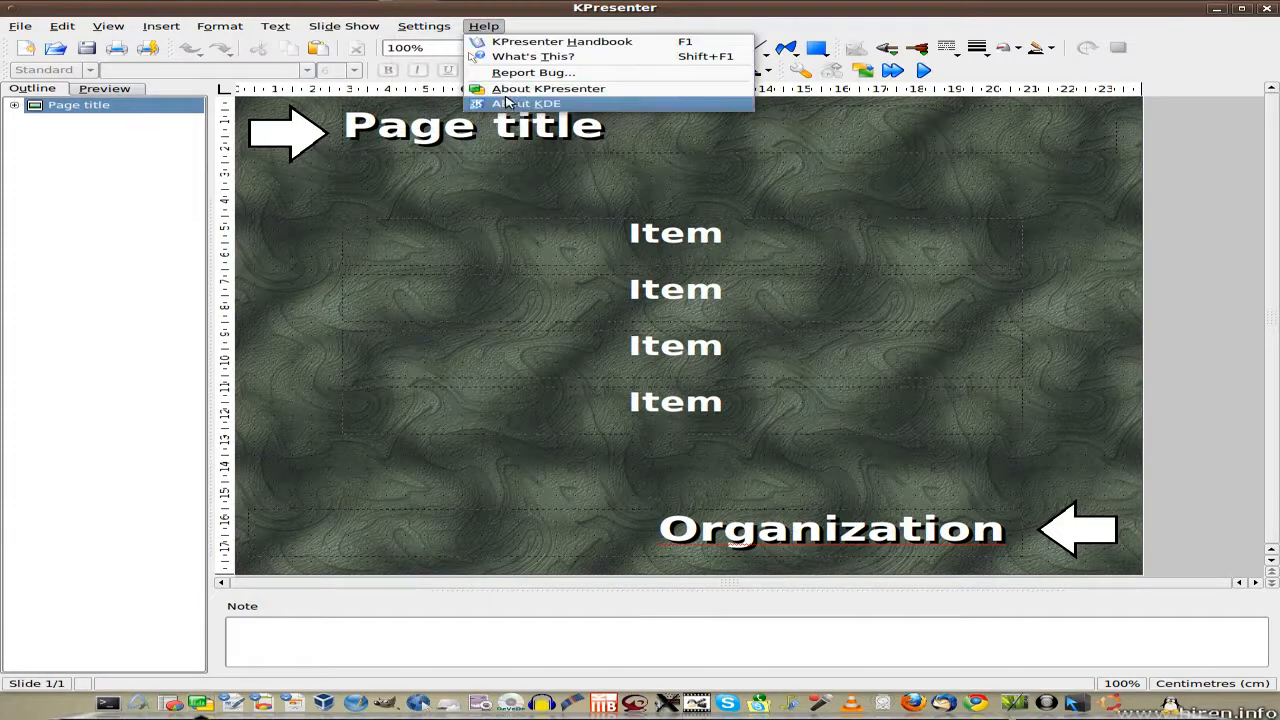
# - Review About KPresenter's version, Authors, Translation and Licence Agreement pages, then dismiss it
pyautogui.click(547, 88)
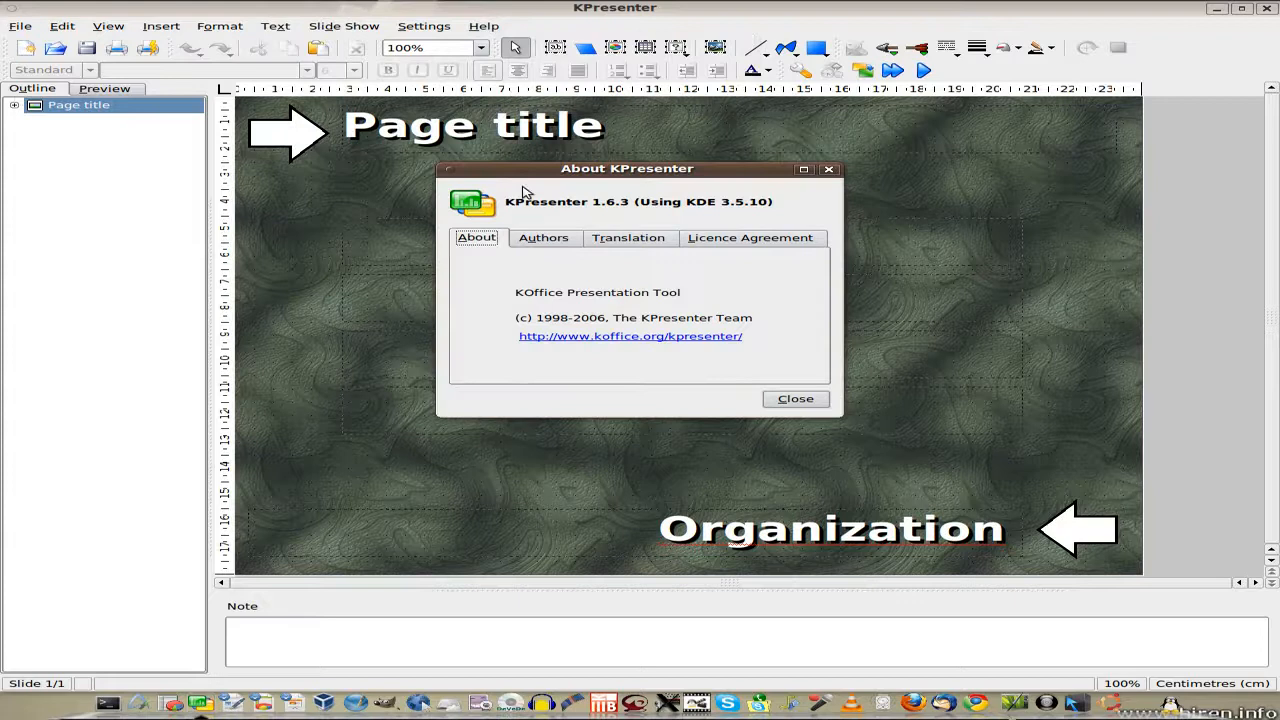
pyautogui.click(543, 237)
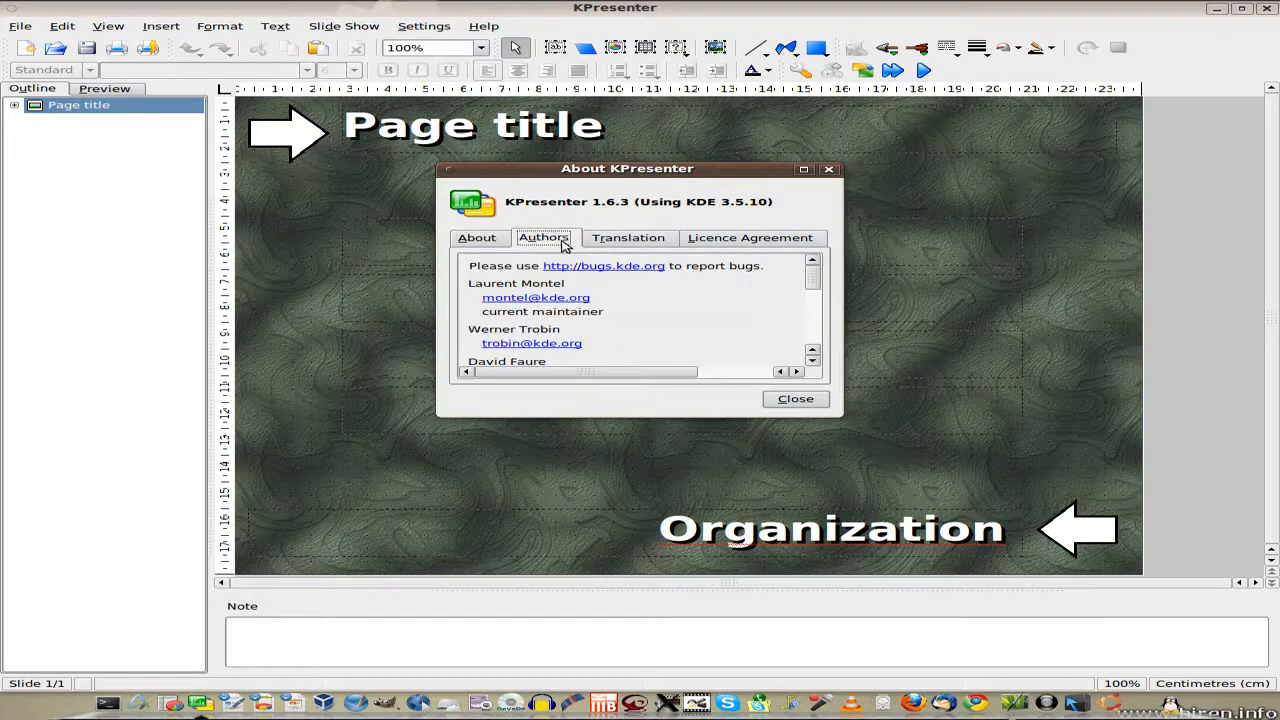
pyautogui.click(627, 237)
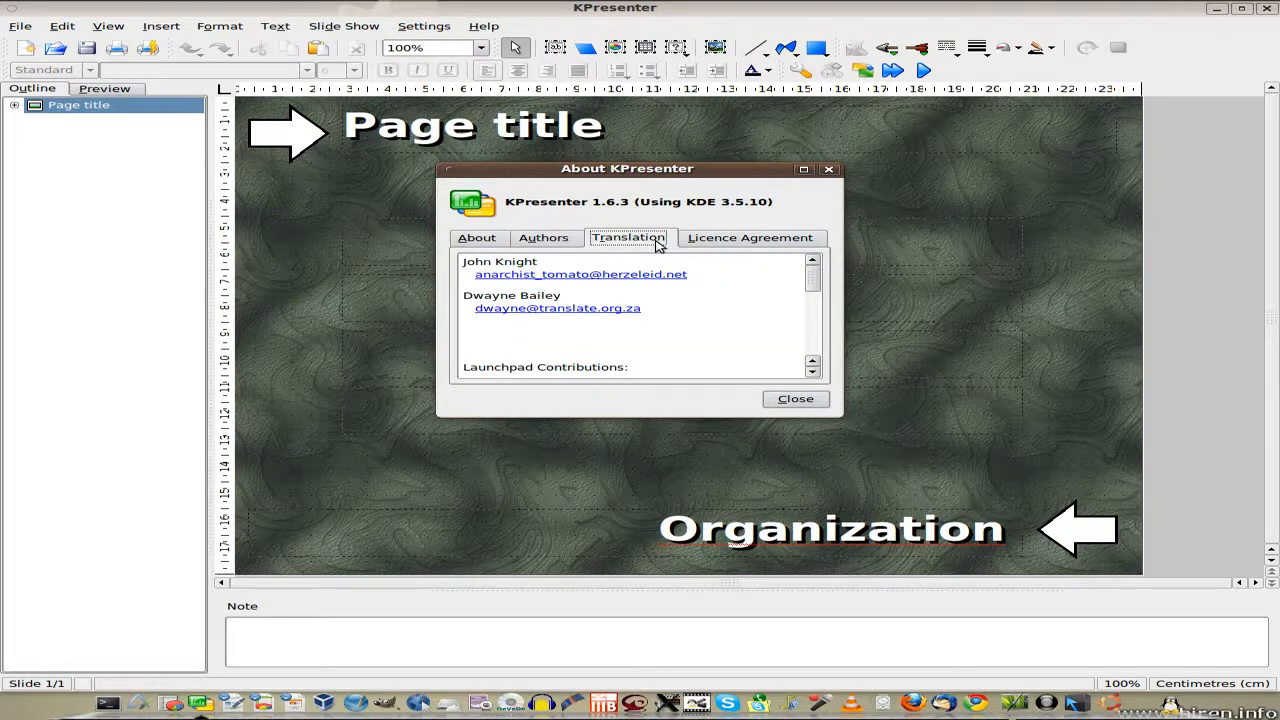
pyautogui.click(749, 237)
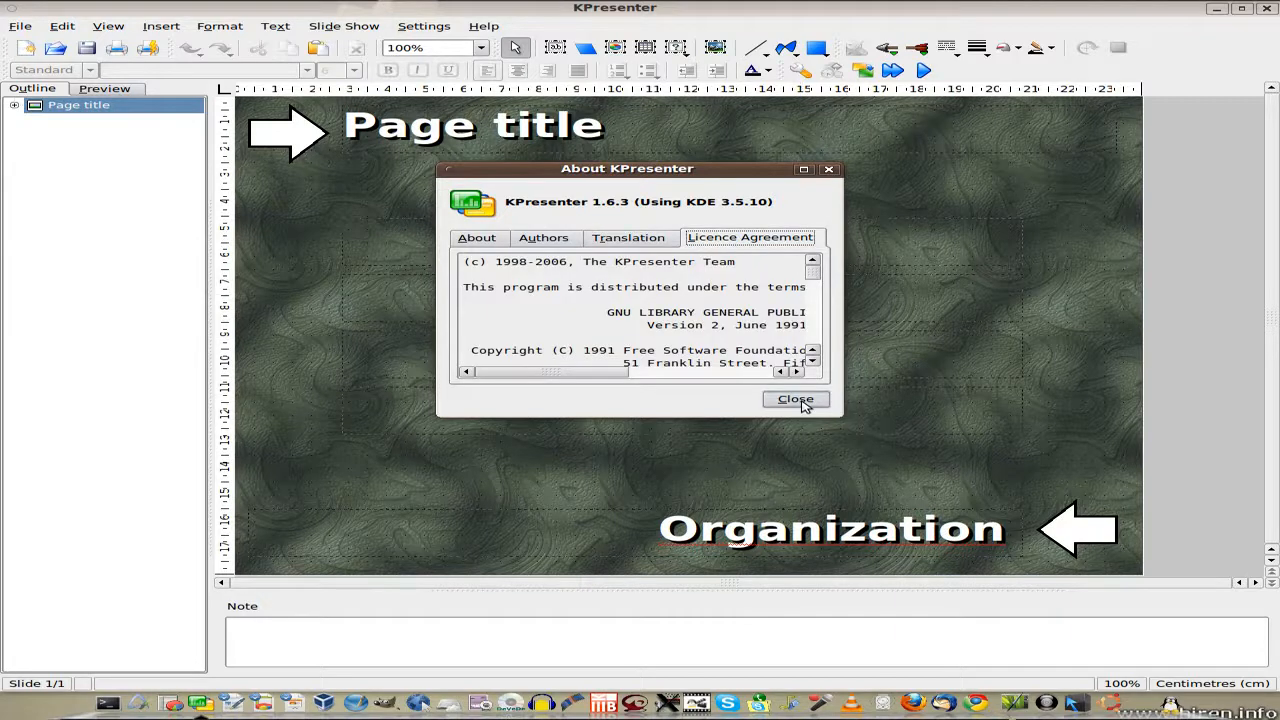
pyautogui.click(795, 399)
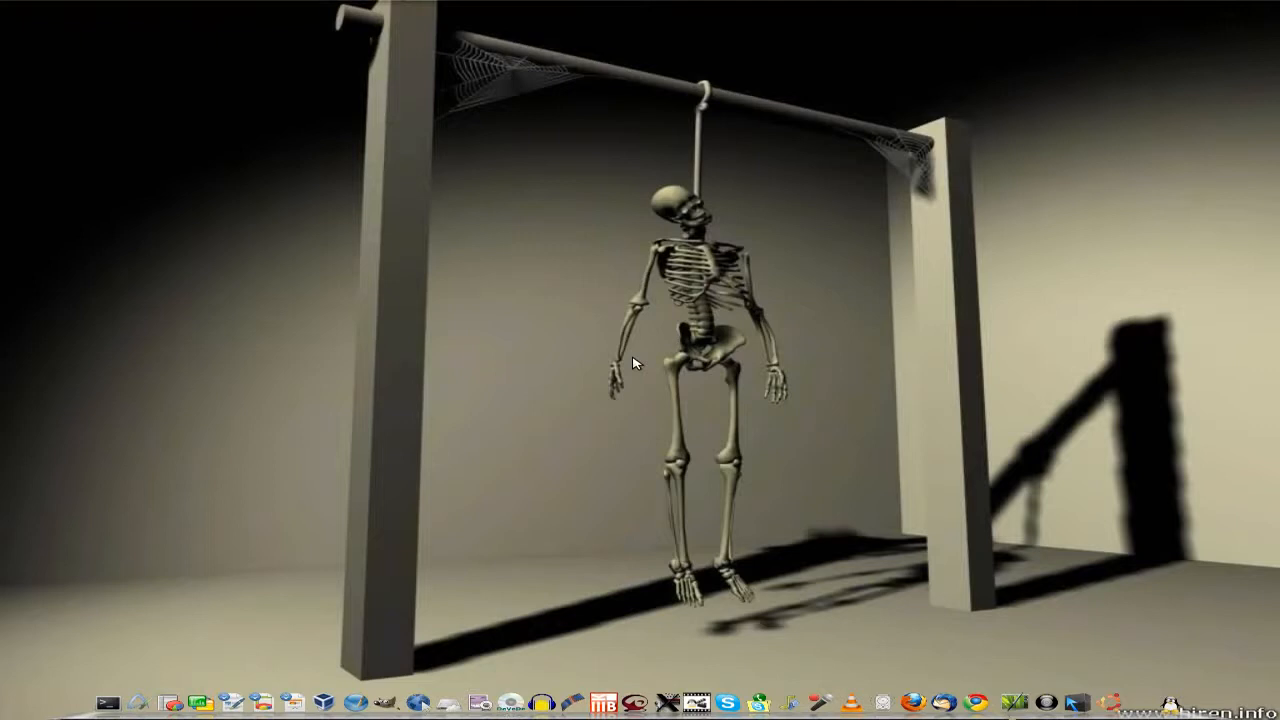
pyautogui.moveTo(668, 360)
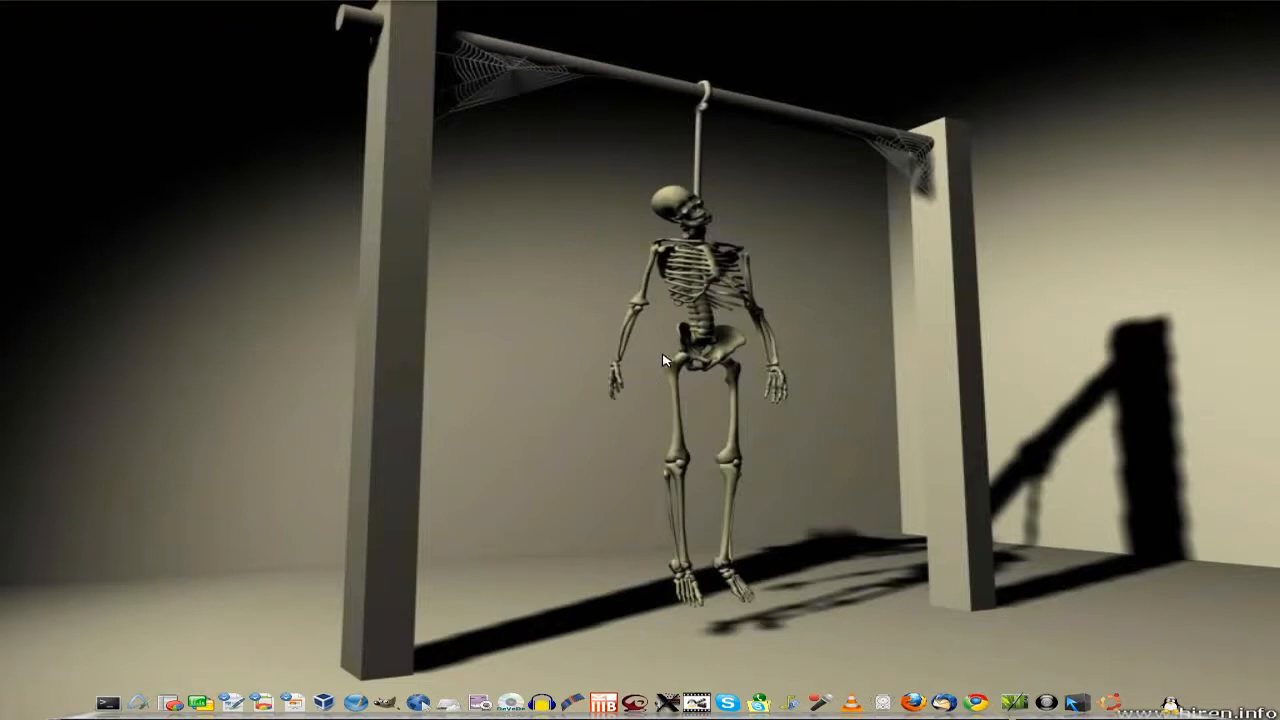
pyautogui.moveTo(670, 373)
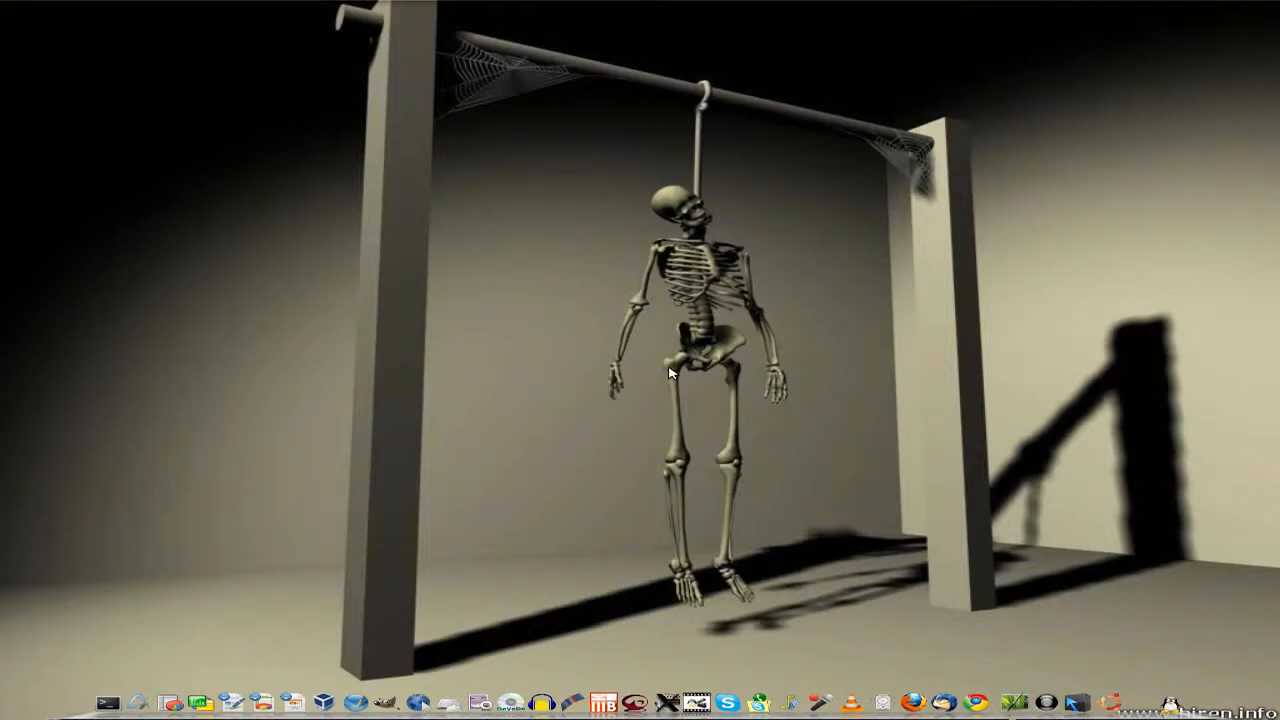